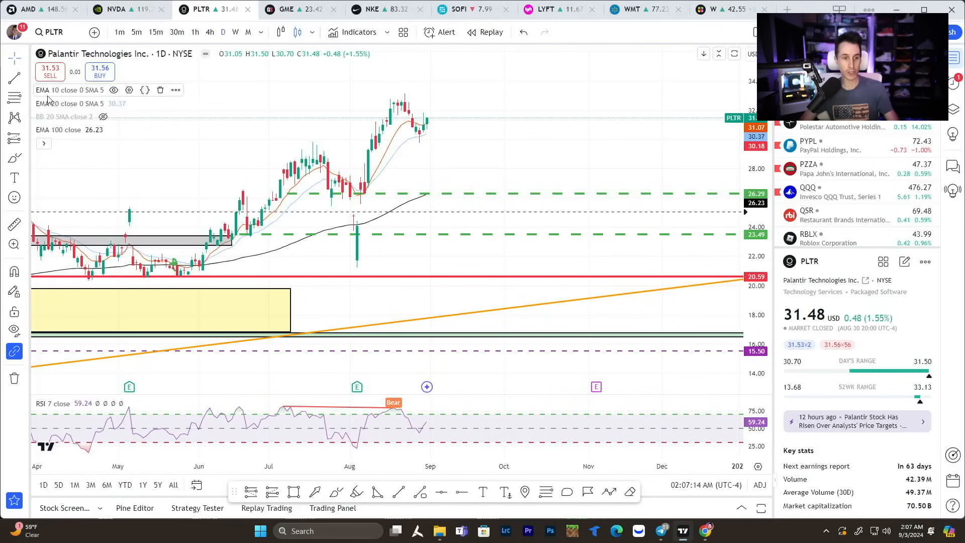
mouse_move(277, 206)
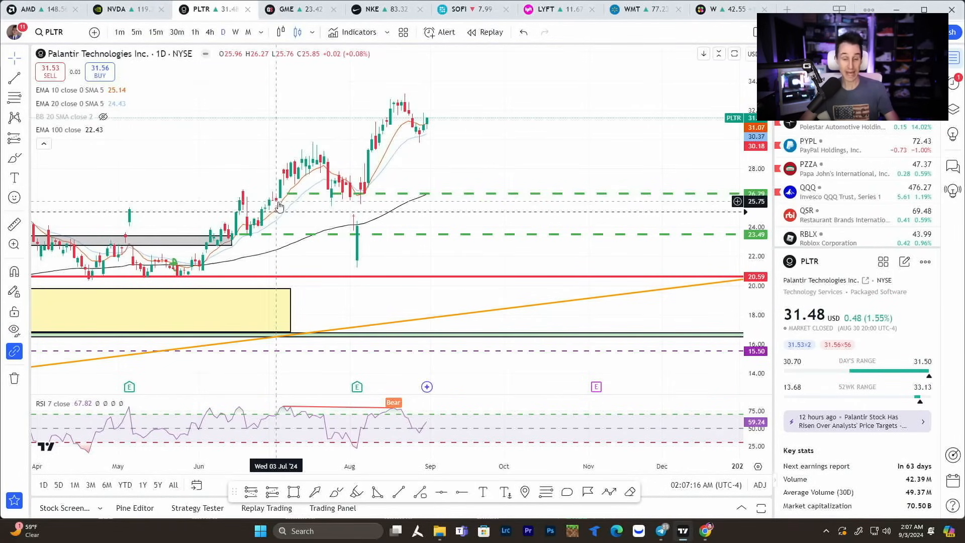
mouse_move(364, 187)
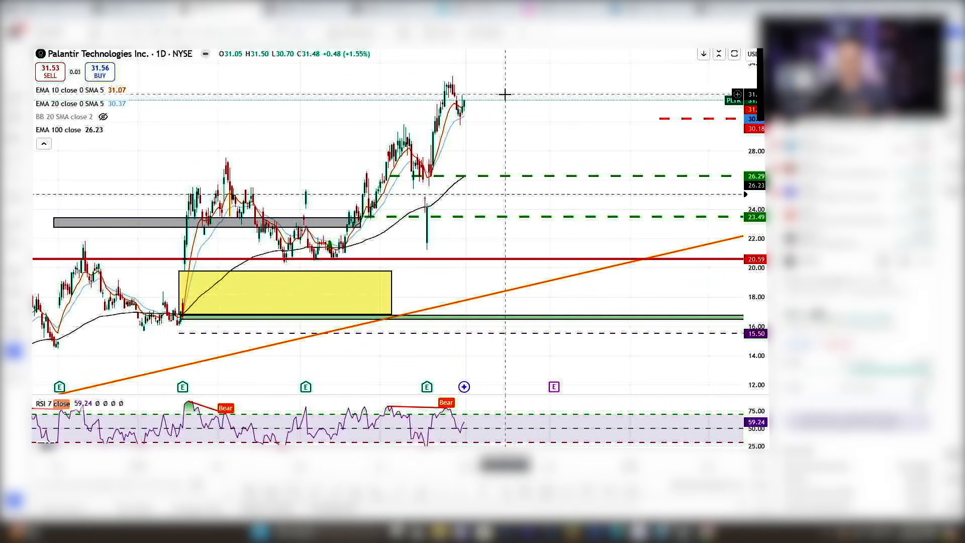
mouse_move(507, 110)
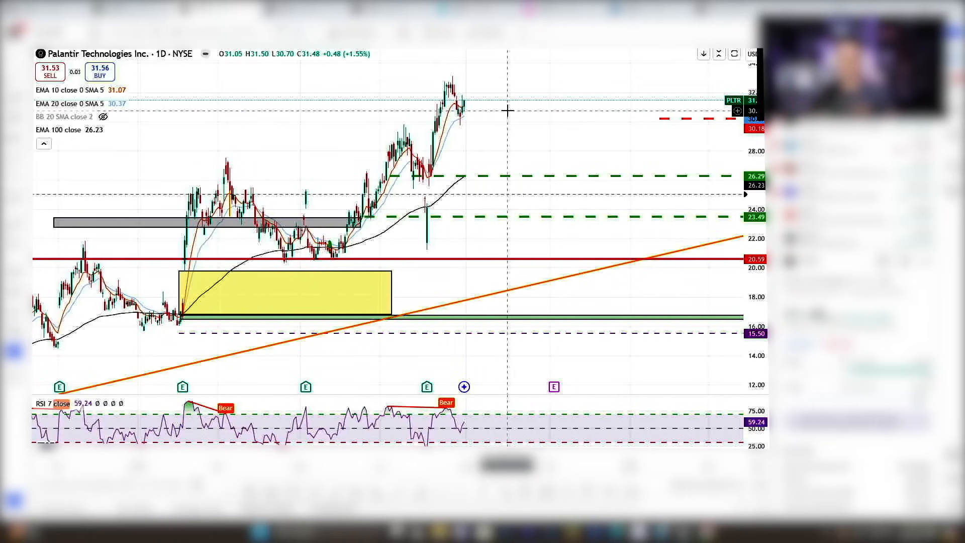
mouse_move(665, 66)
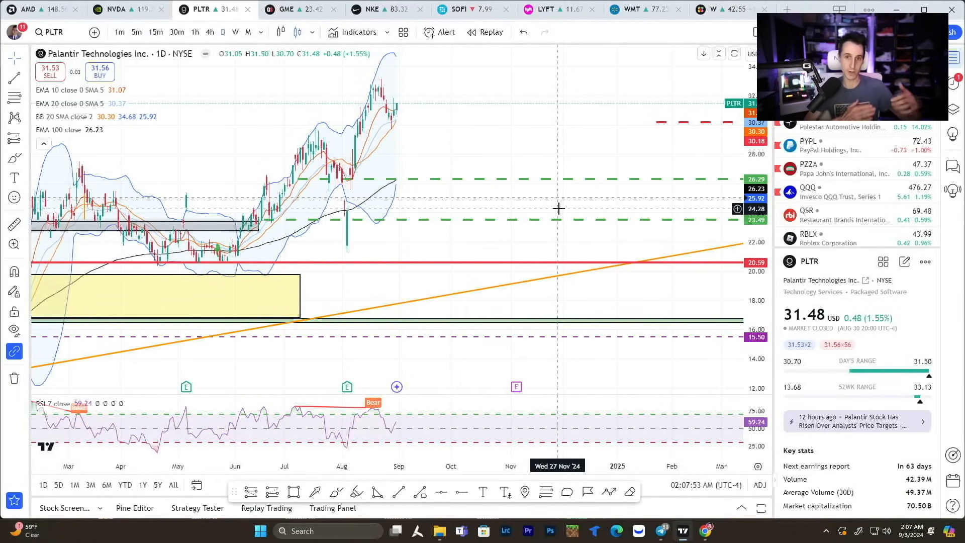
mouse_move(418, 152)
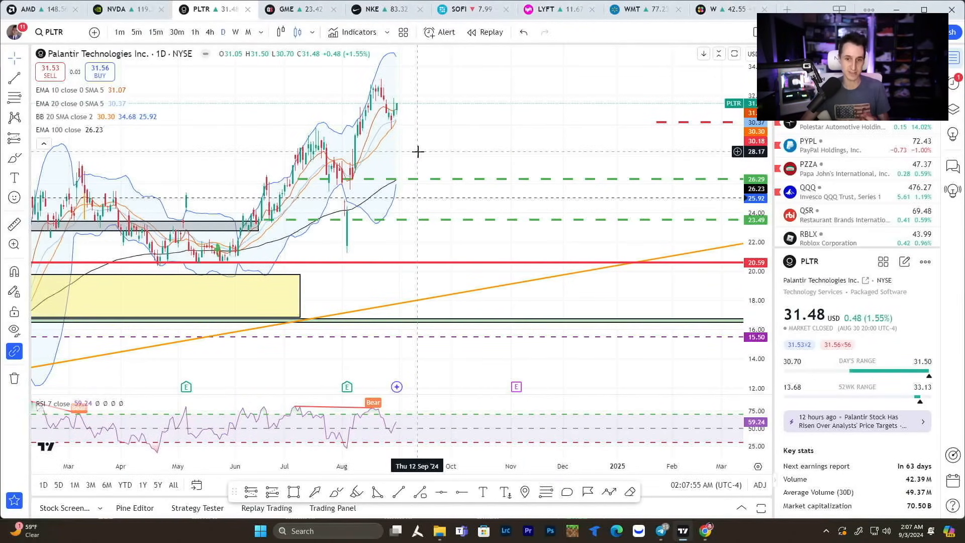
mouse_move(429, 146)
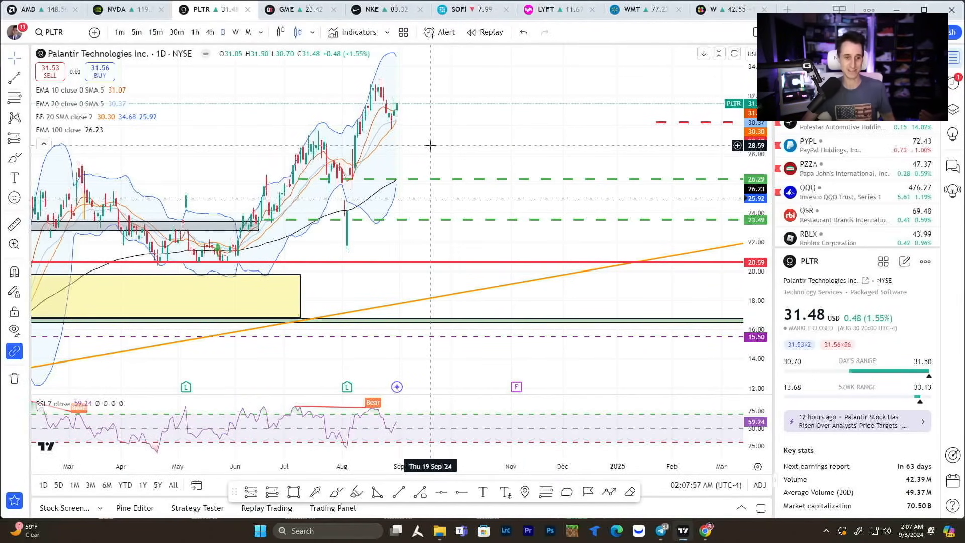
Make the BB 20 Bollinger Bands visible on the PLTR daily chart with the EMAs
click(209, 32)
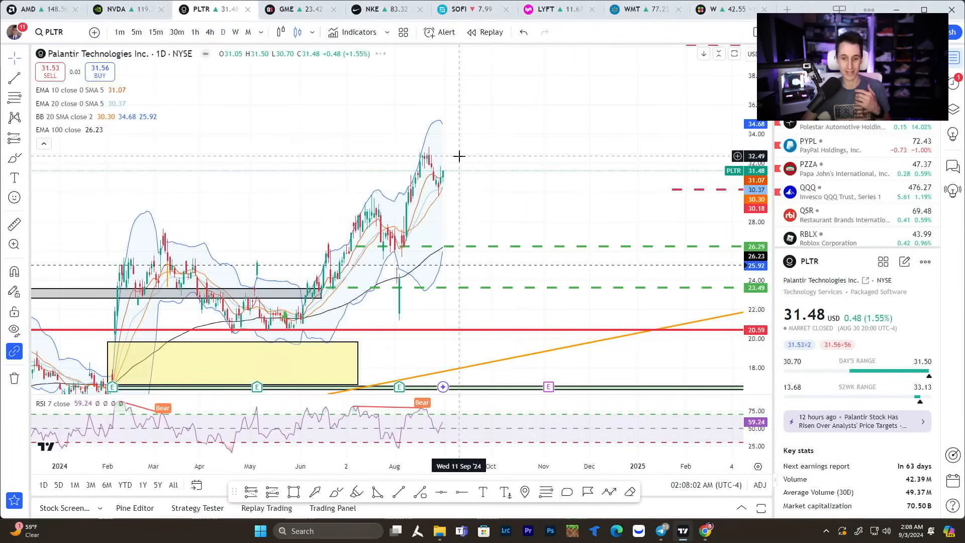
mouse_move(515, 206)
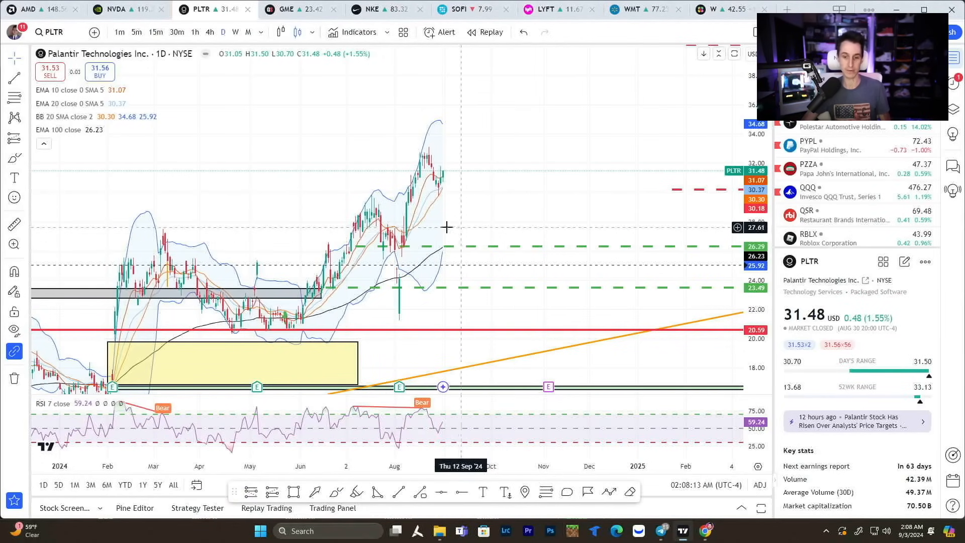
click(210, 32)
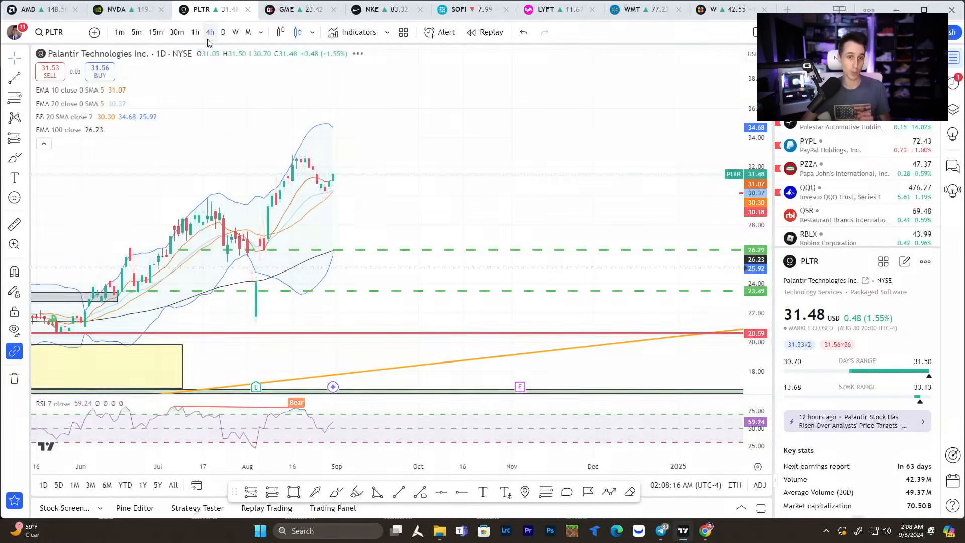
Set the PLTR chart interval to 4h, keeping Bollinger Bands, EMAs and RSI
click(209, 32)
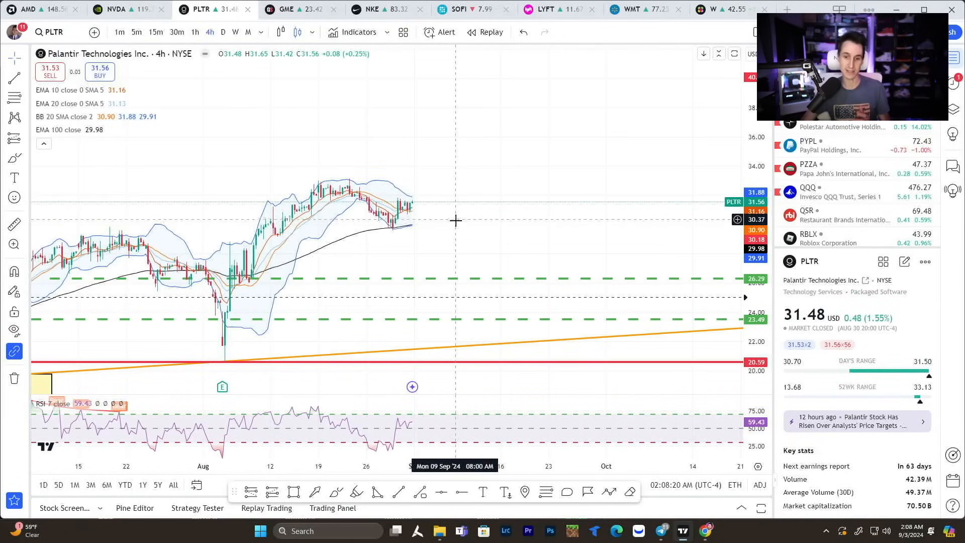
mouse_move(512, 219)
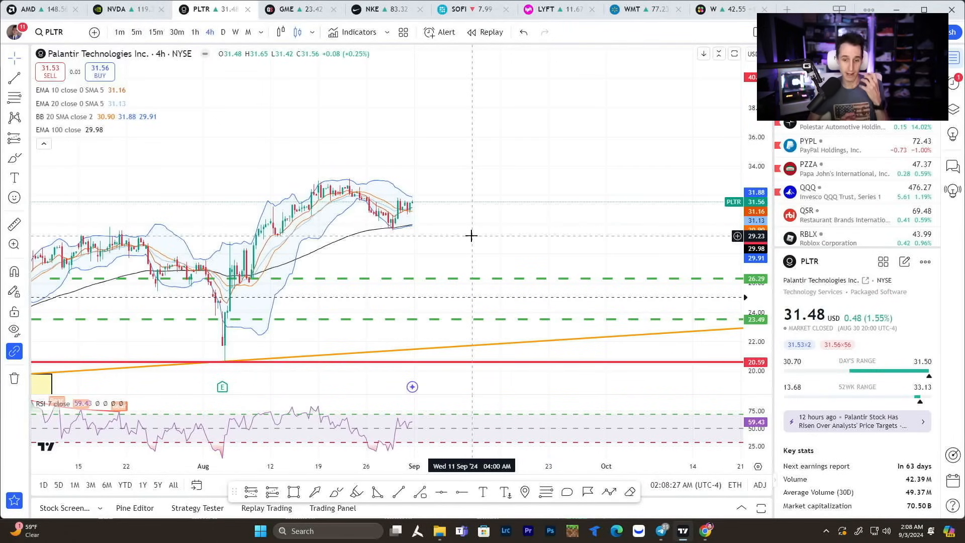
mouse_move(531, 241)
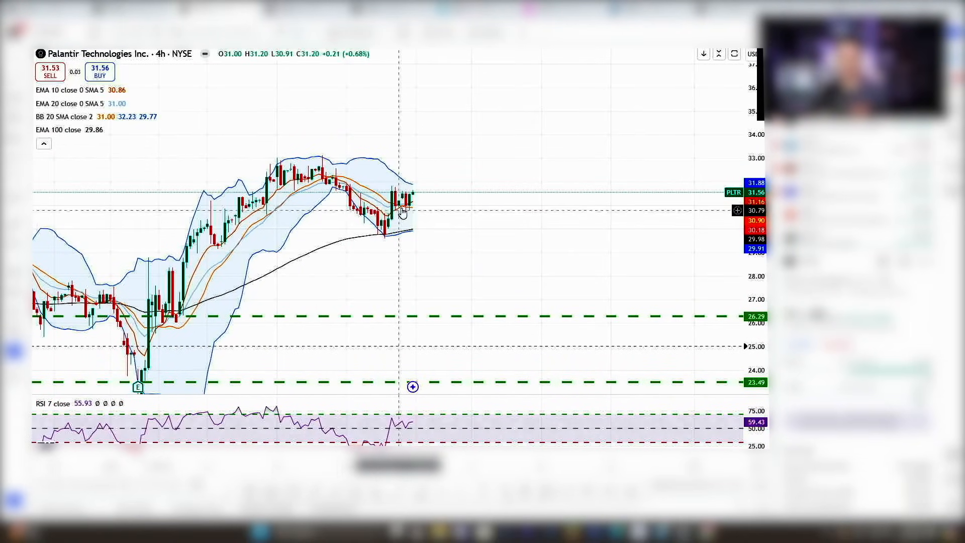
mouse_move(455, 214)
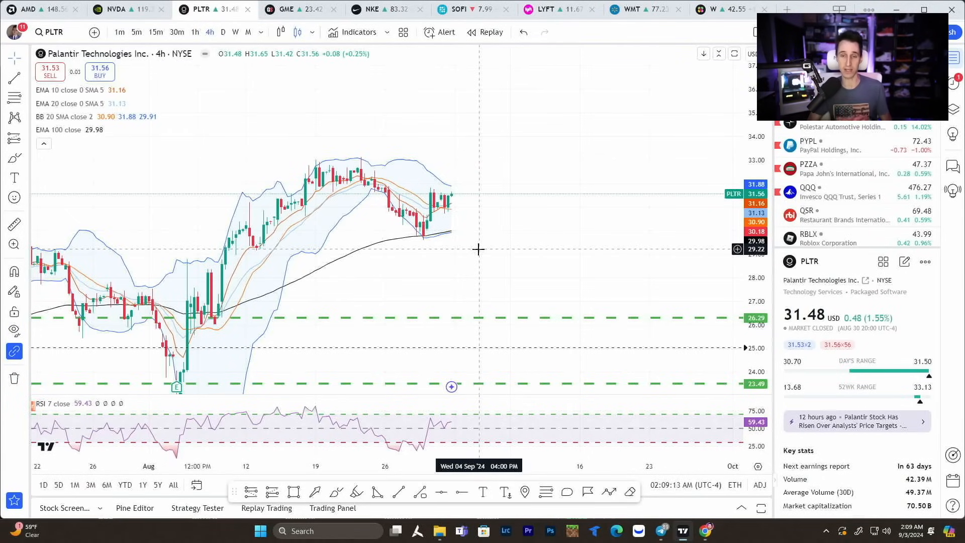
mouse_move(510, 269)
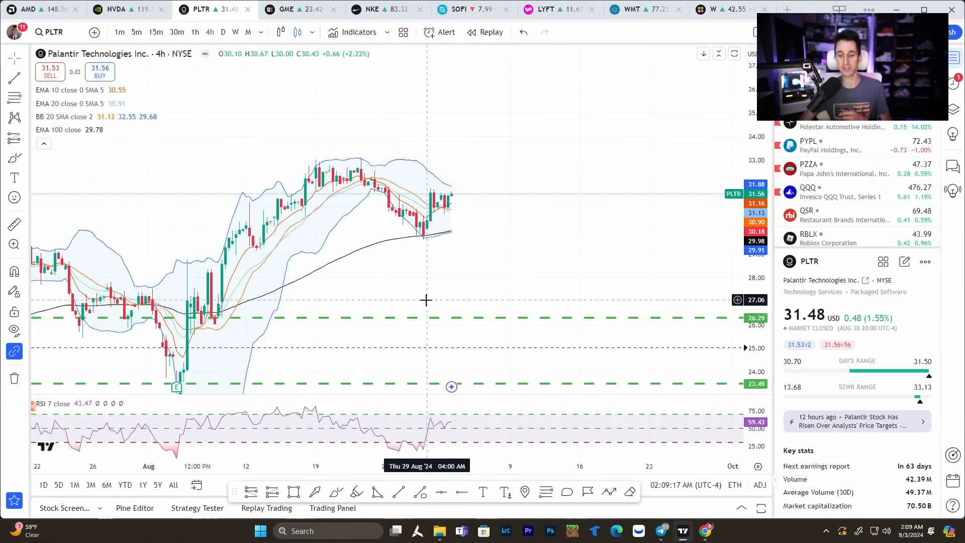
mouse_move(508, 291)
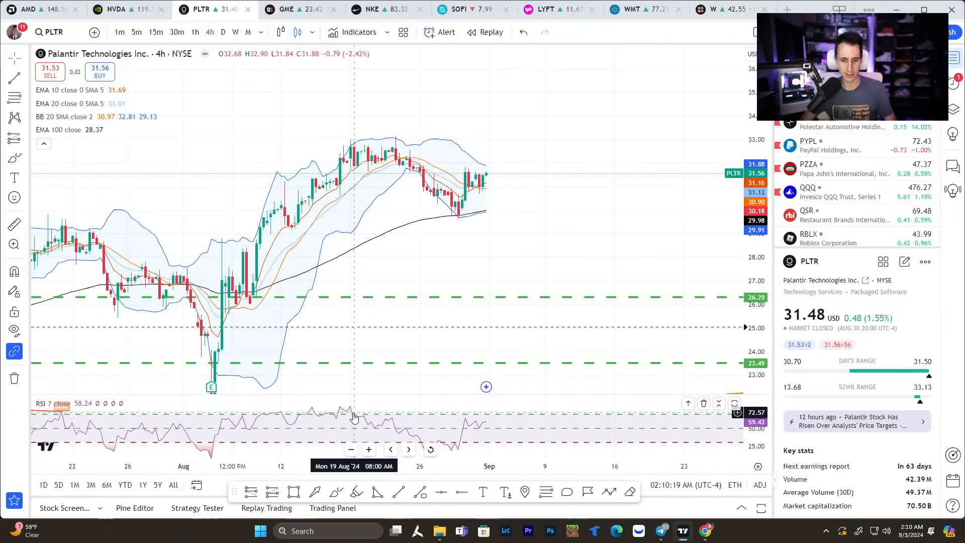
mouse_move(454, 447)
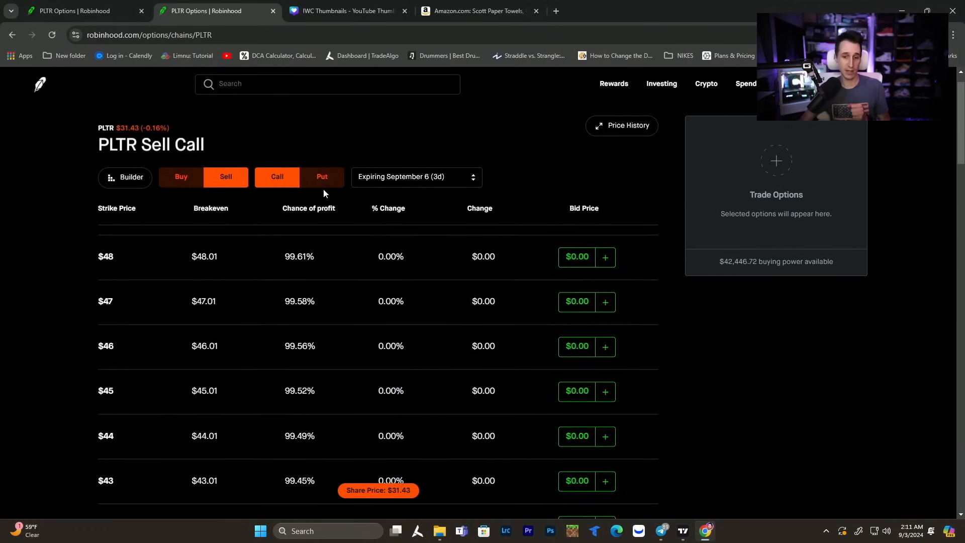
List September 6 PLTR puts to sell, scrolled to strikes around $31.50 to $29
click(322, 176)
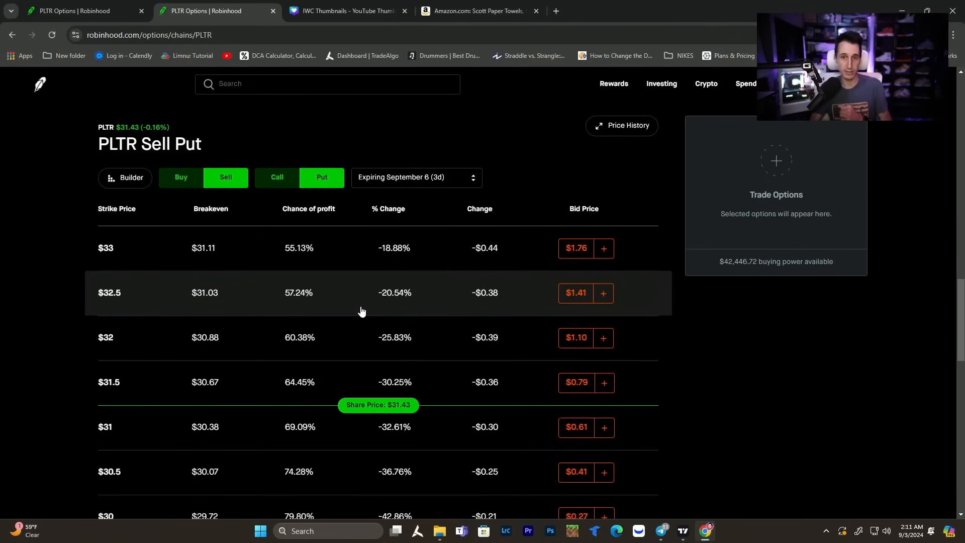
scroll(down, 3)
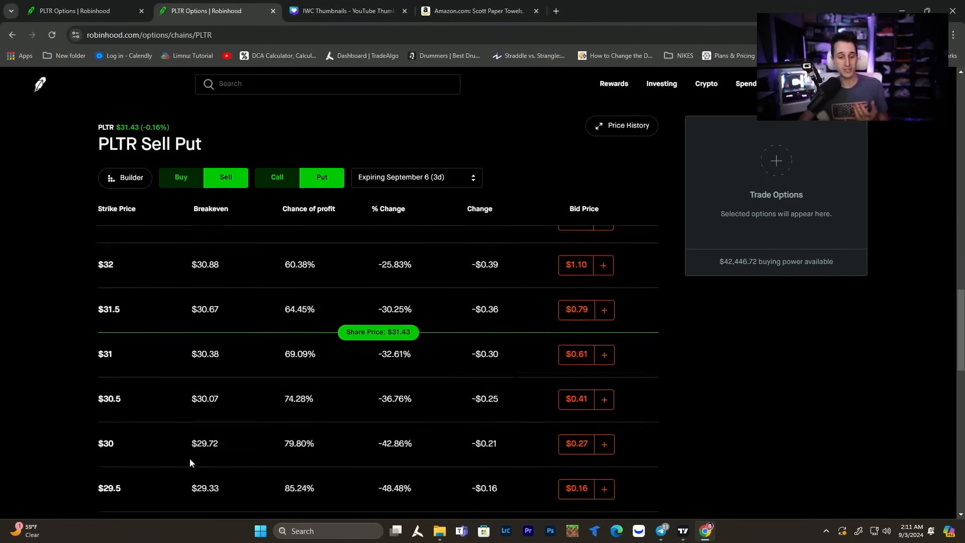
scroll(down, 3)
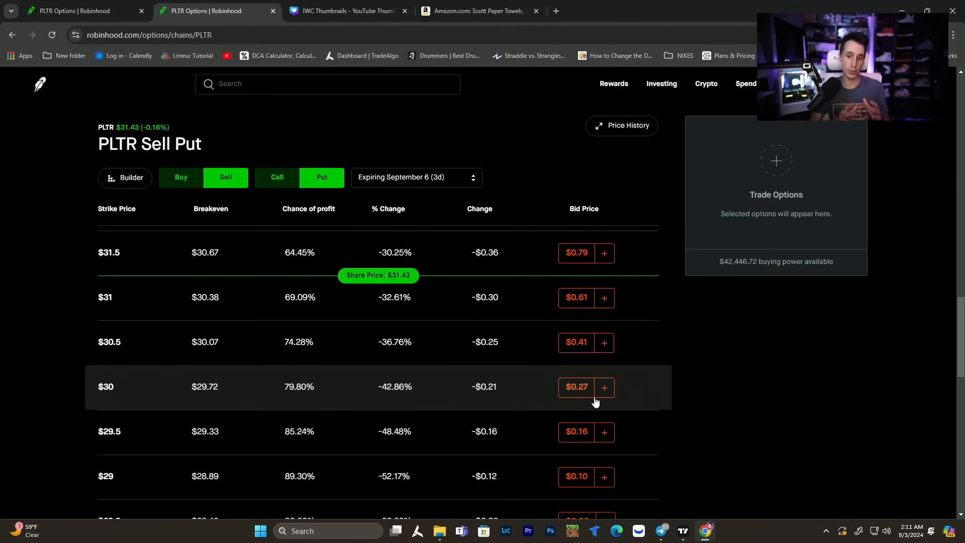
mouse_move(606, 395)
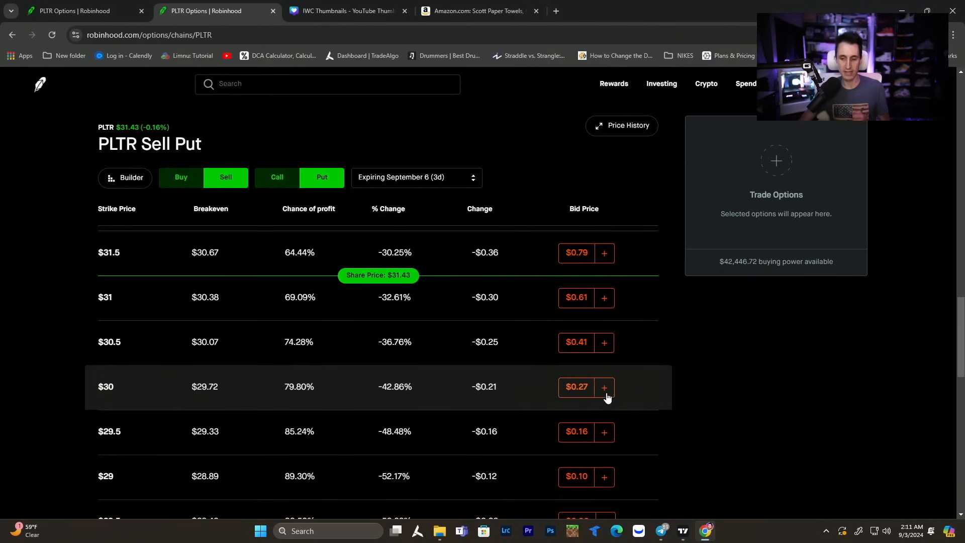
Fill a cash-secured put ticket for 7 PLTR $30 puts at a $0.40 limit
click(603, 386)
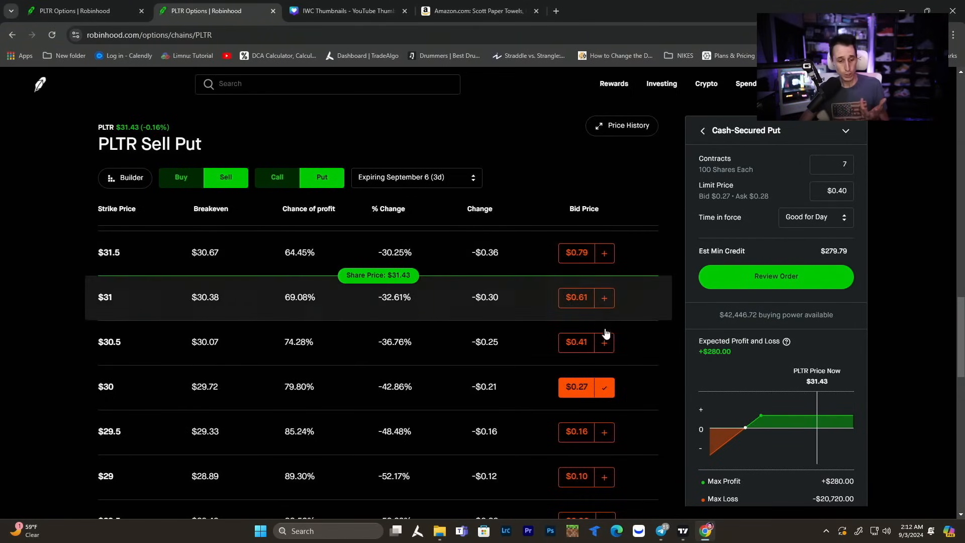
mouse_move(498, 343)
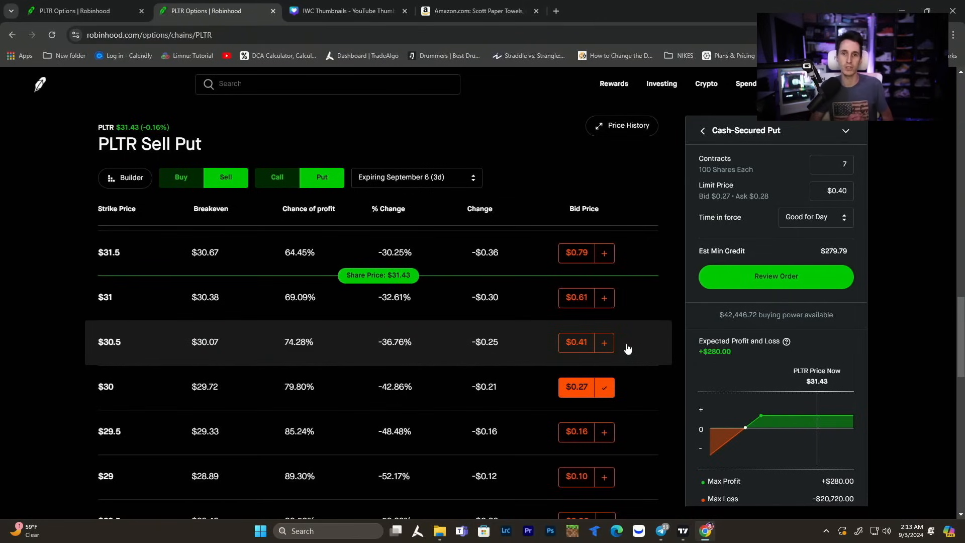
Open a new blank browser tab
click(687, 10)
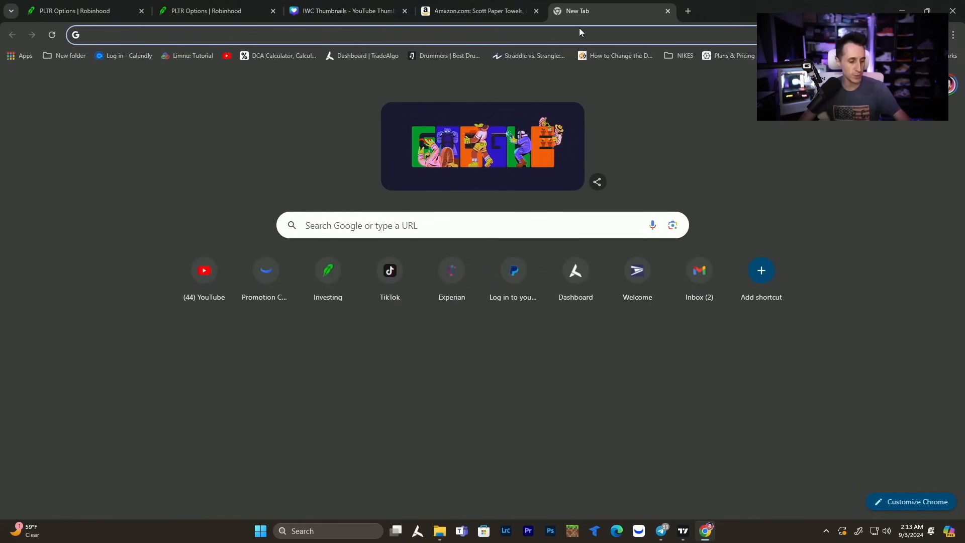
Enter 100 shares at $30, then 100-share buys at $29, $28, $27, $26, $25 and $24
click(280, 55)
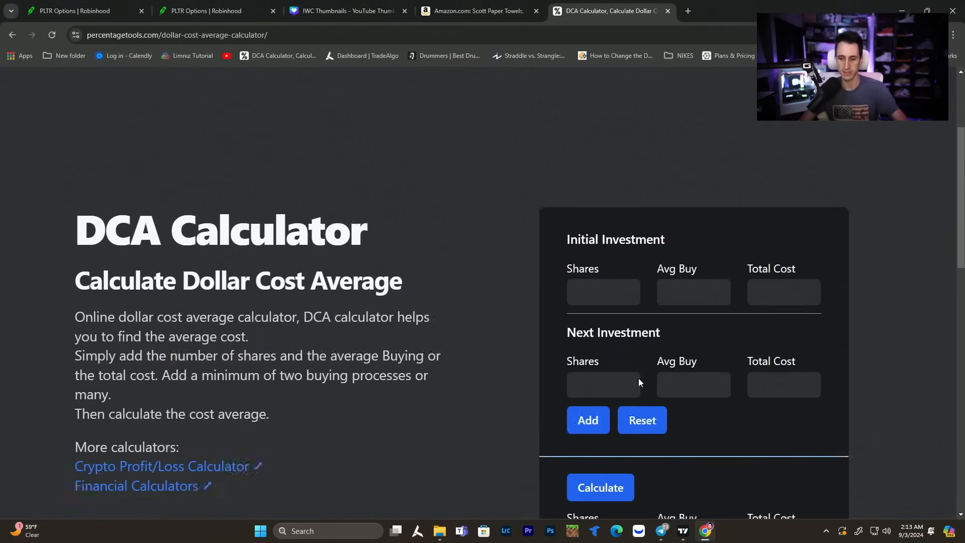
text(30)
text(2)
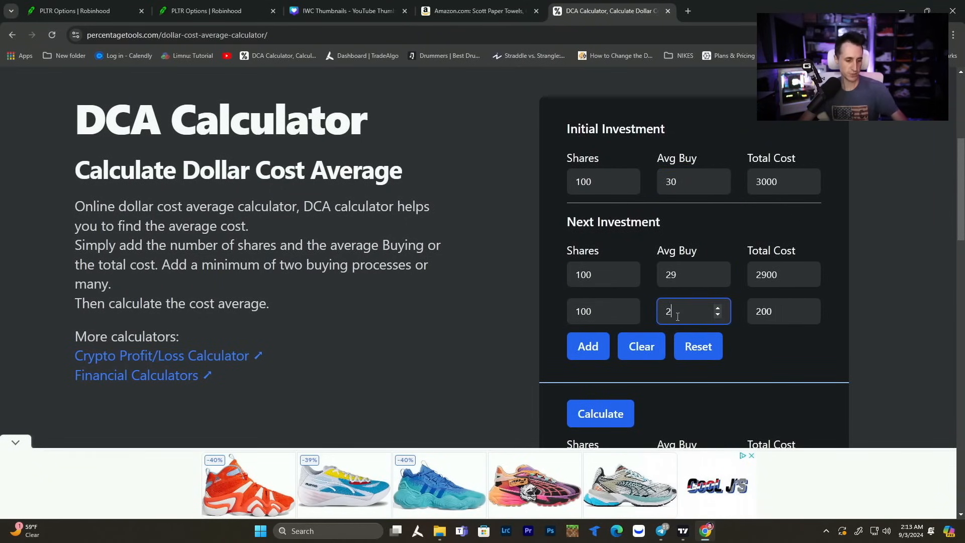
click(586, 346)
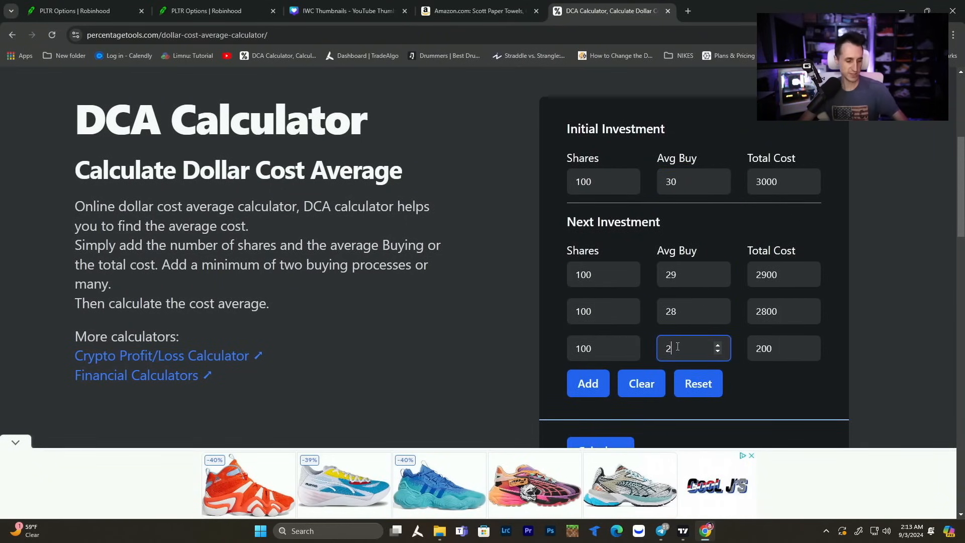
click(586, 384)
text(26)
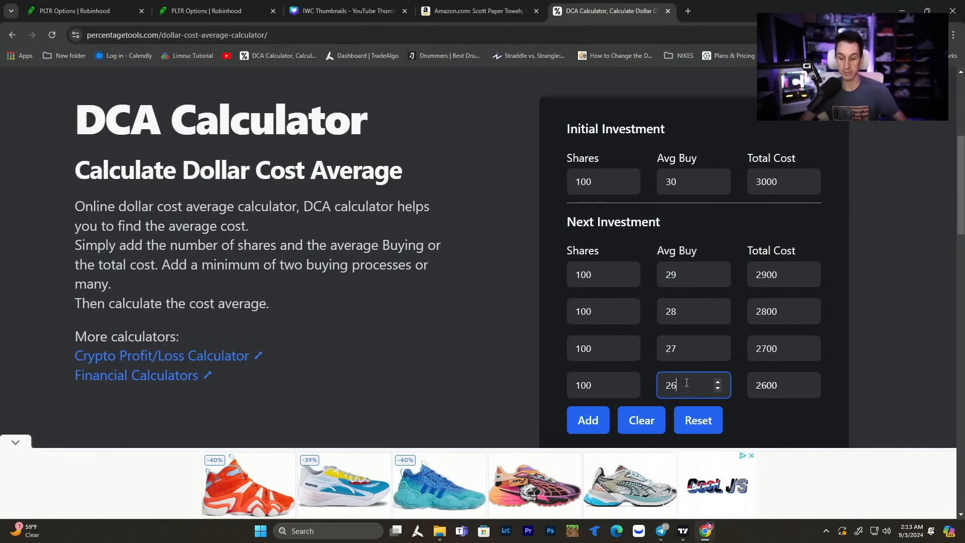
click(586, 424)
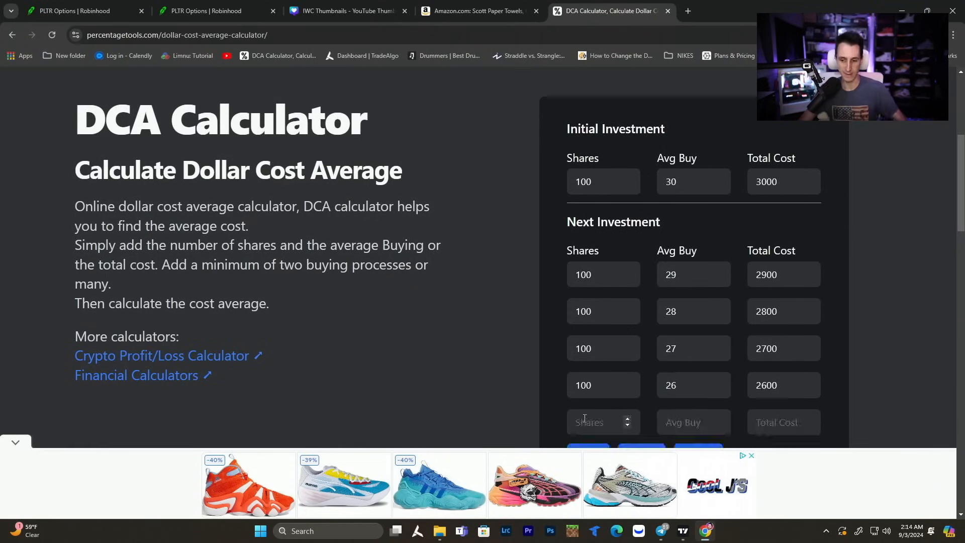
text(97)
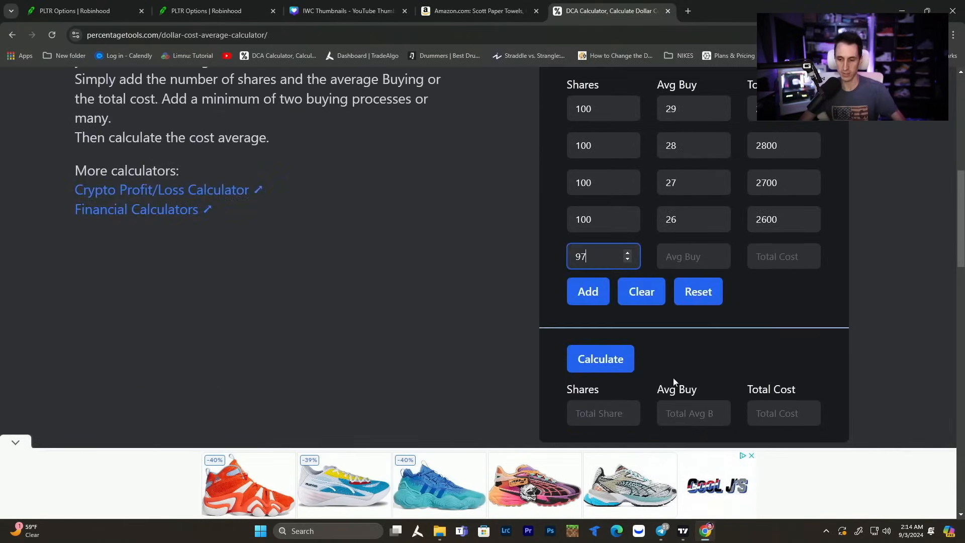
click(587, 291)
text(1)
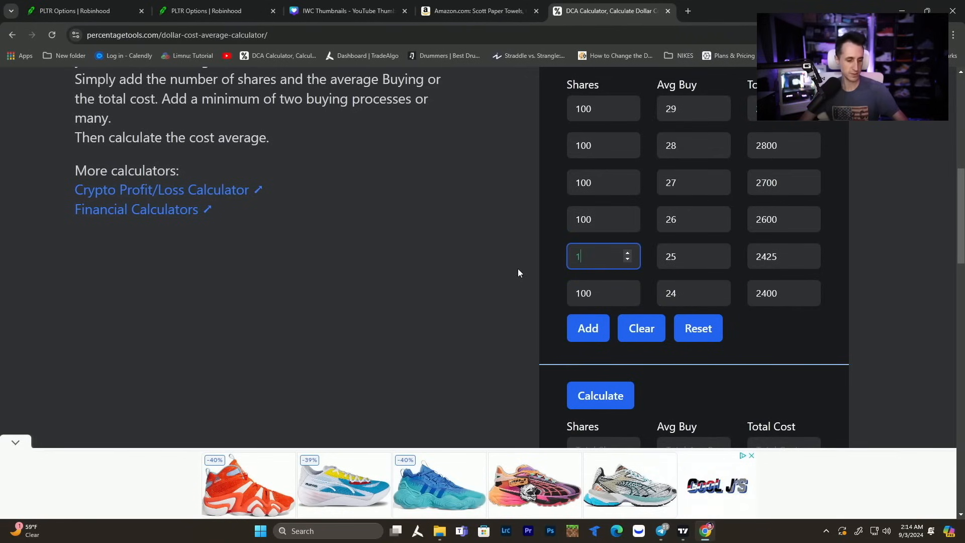
text(00)
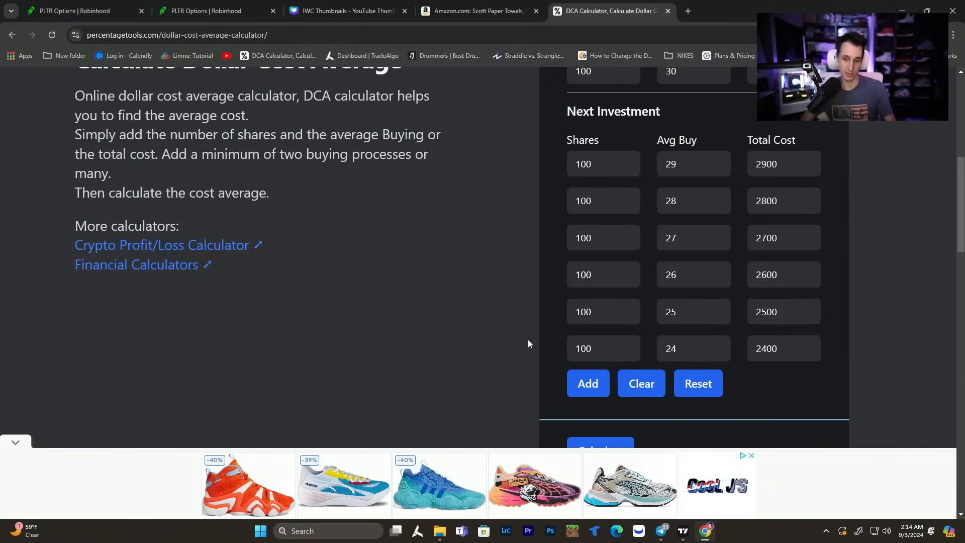
scroll(down, 3)
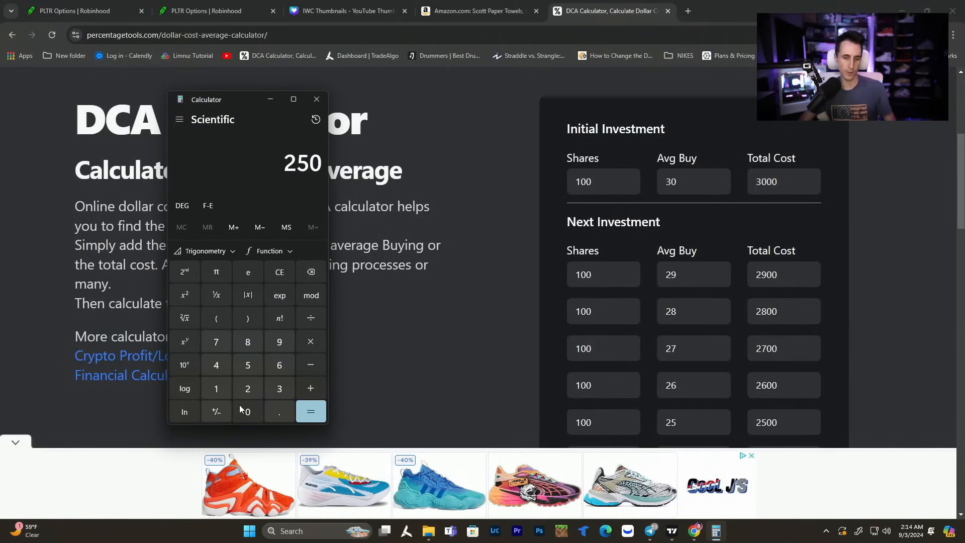
Finish the Calculator entry and return to Robinhood's September 6 PLTR sell-call chain
click(310, 412)
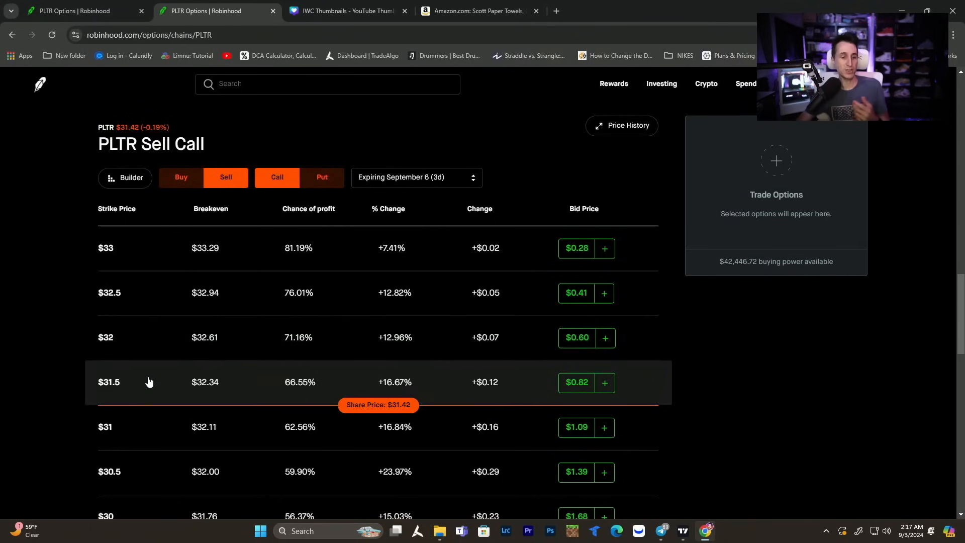
Add the $33.50 call for 7 contracts at $0.26, estimated credit $181.79
scroll(up, 3)
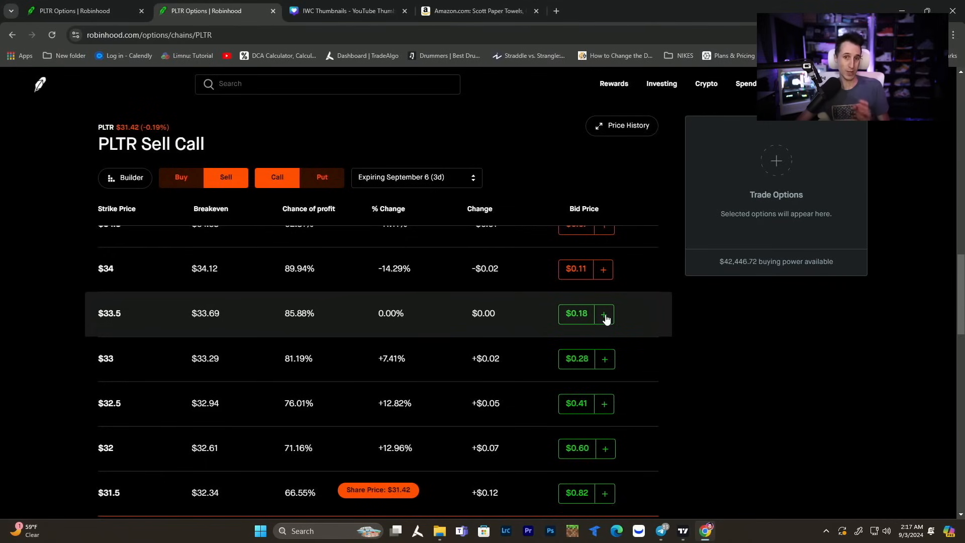
click(603, 319)
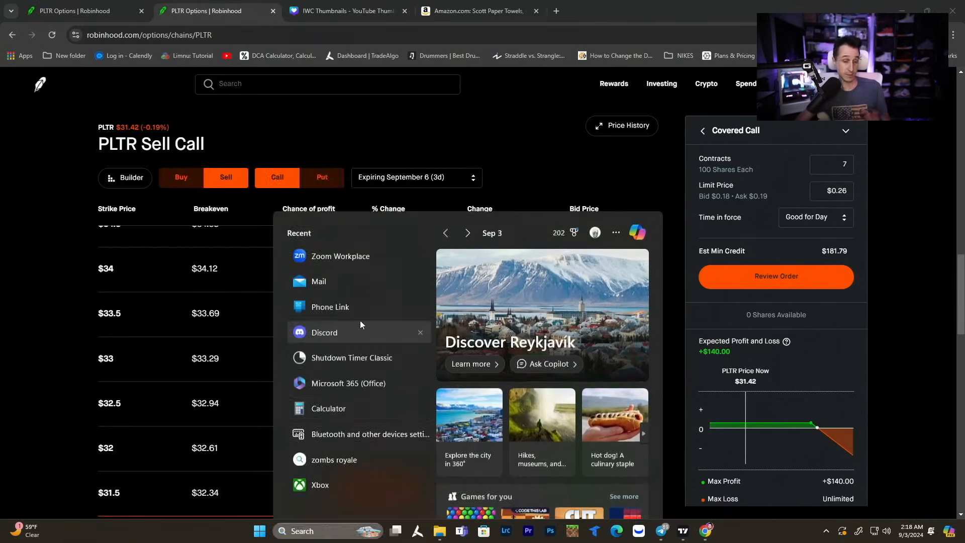
Calculate 3000−2900 and 700−250−250 in Windows Calculator
click(328, 408)
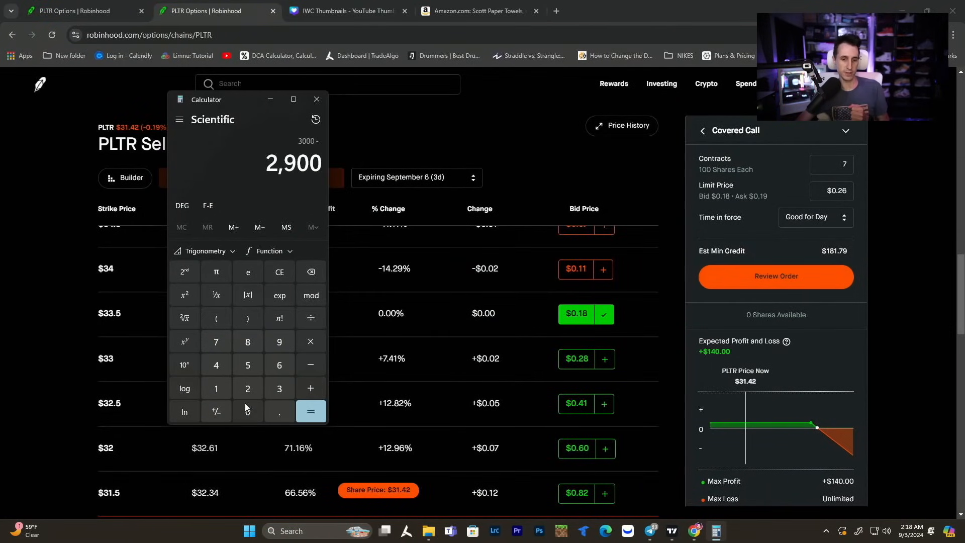
click(310, 414)
text(250)
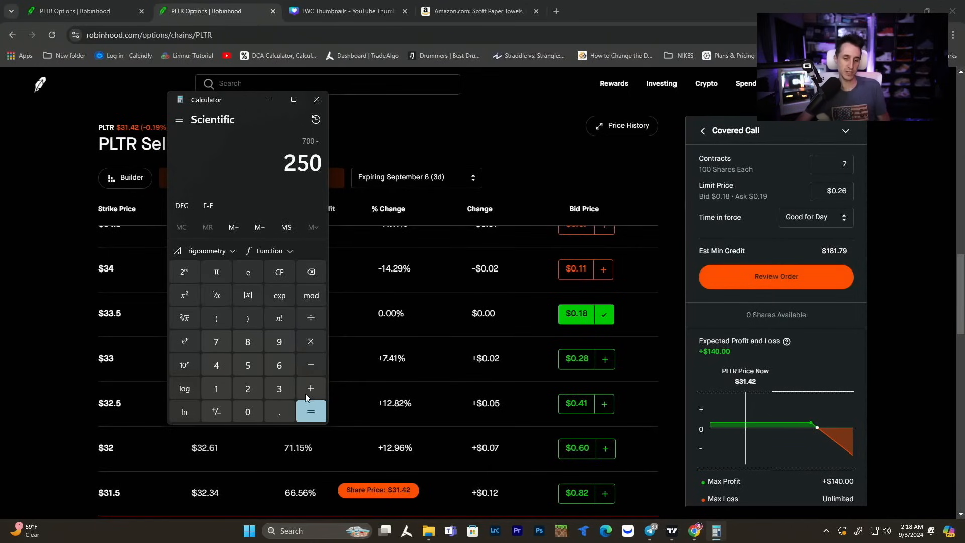
click(311, 412)
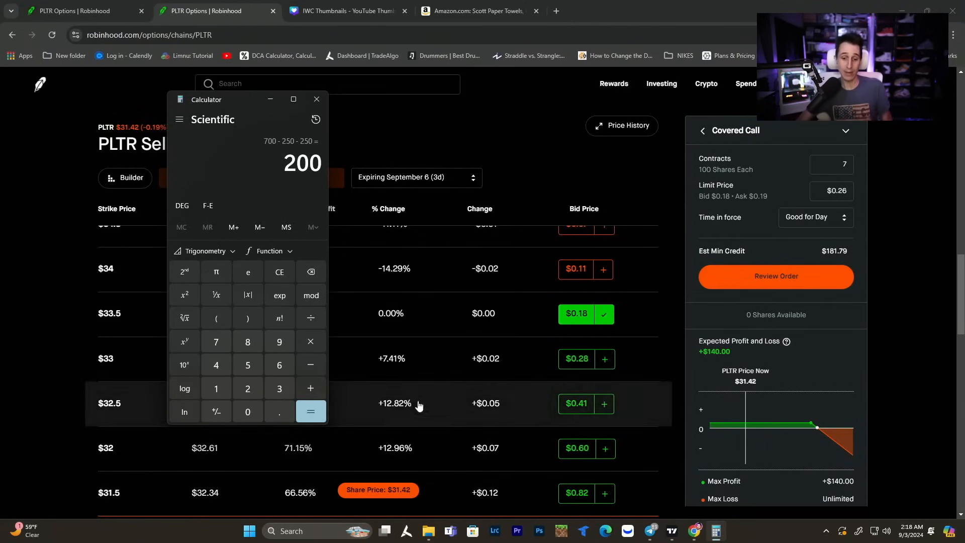
click(310, 364)
text(140)
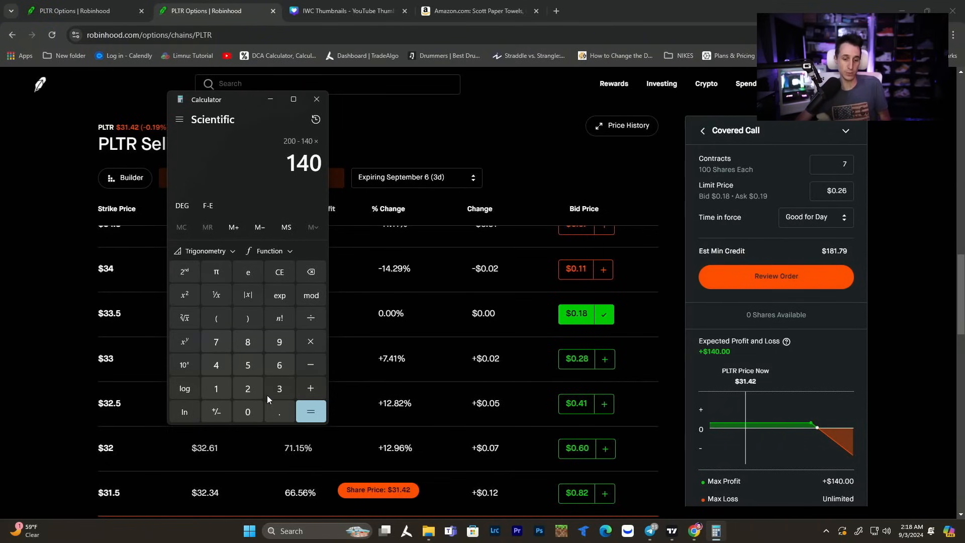
Compute 200−140 and 700×1, then discard the staged covered call order
click(279, 272)
text(7)
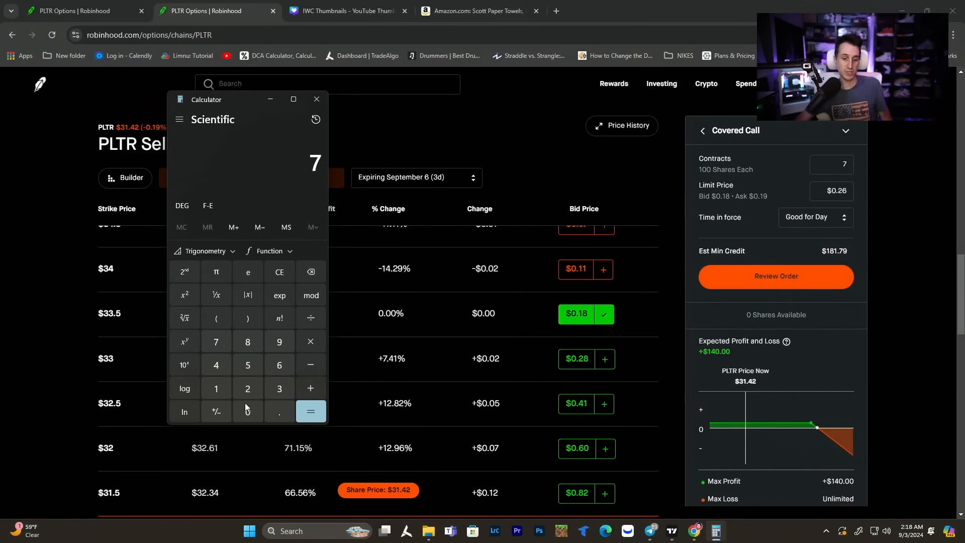
click(310, 414)
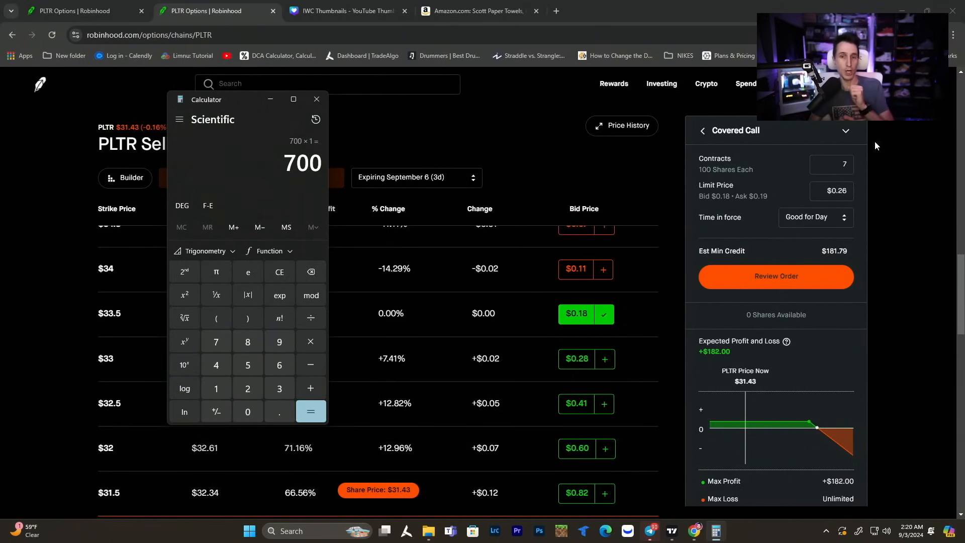
click(316, 99)
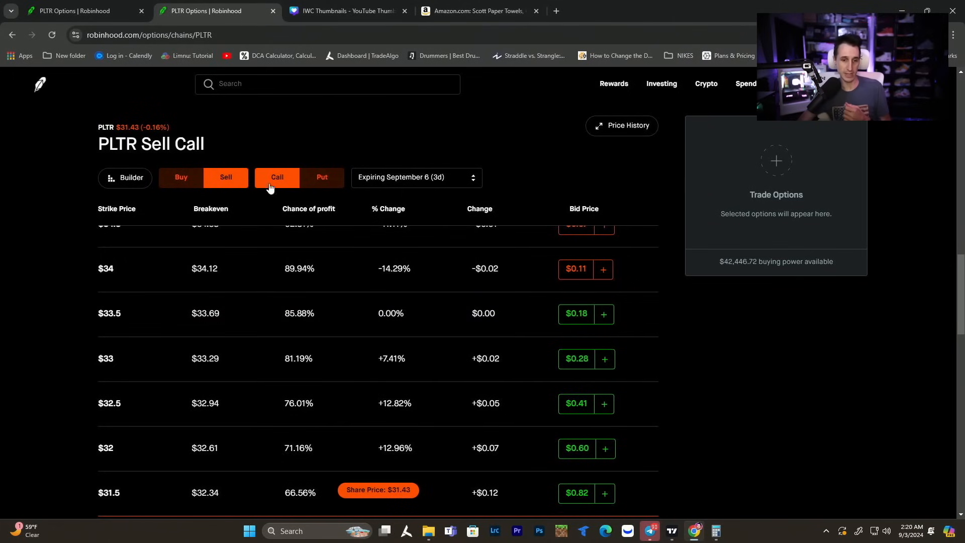
Add the $30 put as the sell leg of the credit spread
click(321, 177)
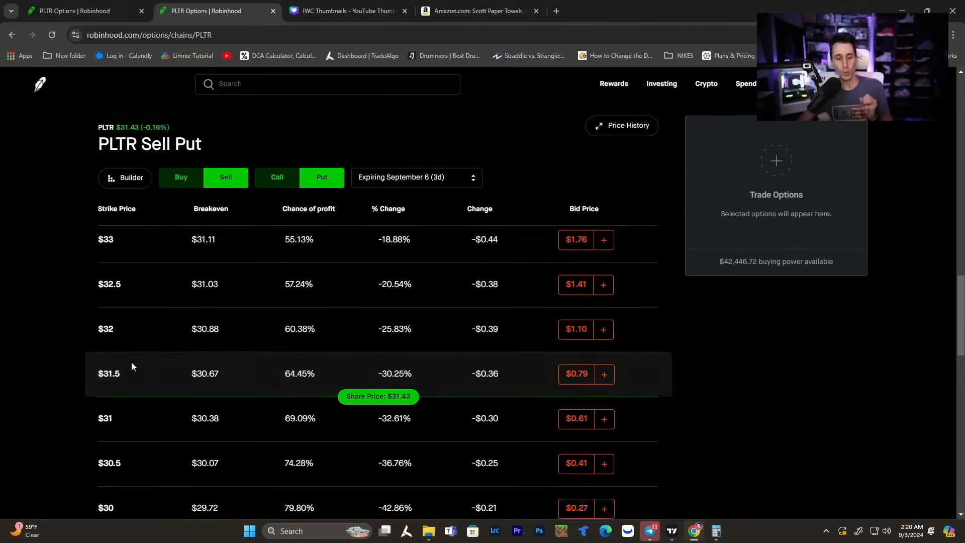
click(602, 405)
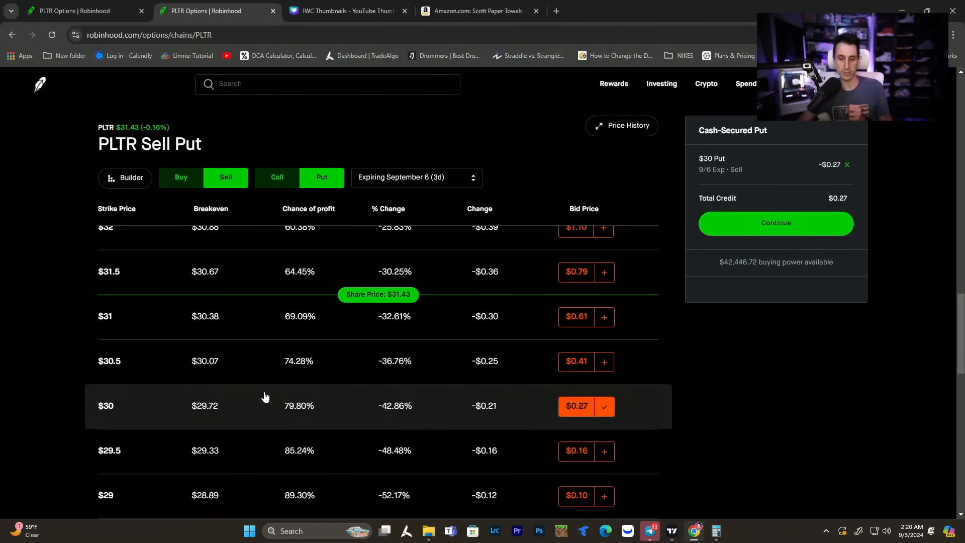
click(181, 177)
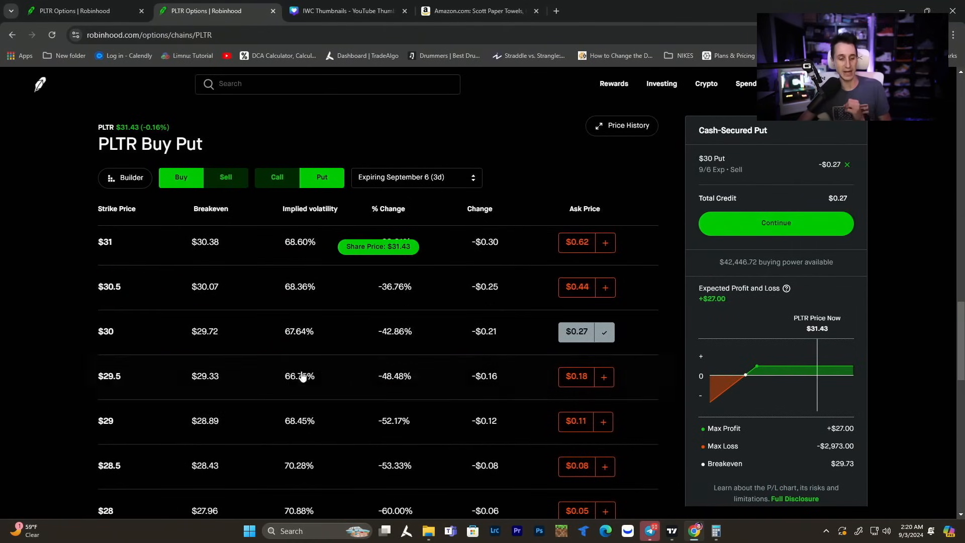
Add the $27 put to buy at a $0.25 limit and inspect the profit/loss chart
scroll(down, 3)
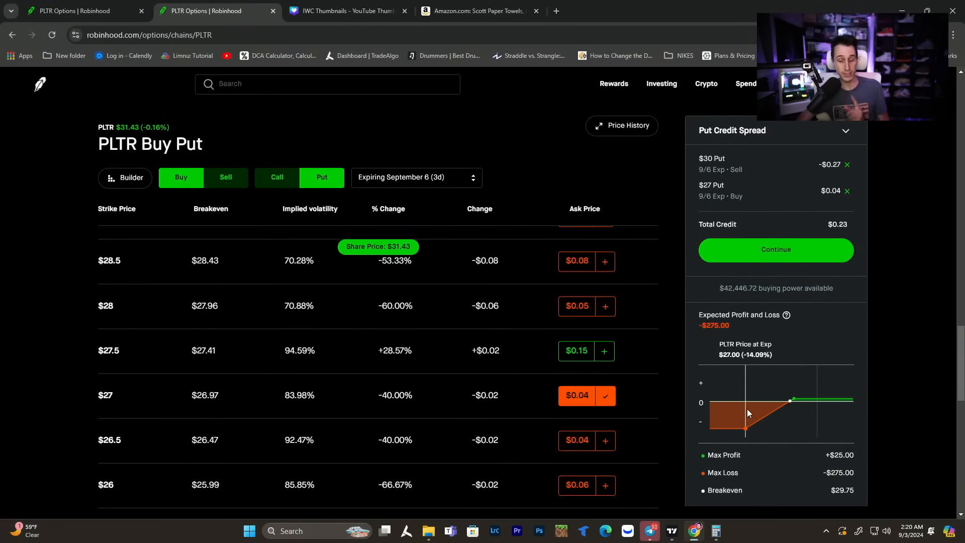
mouse_move(812, 420)
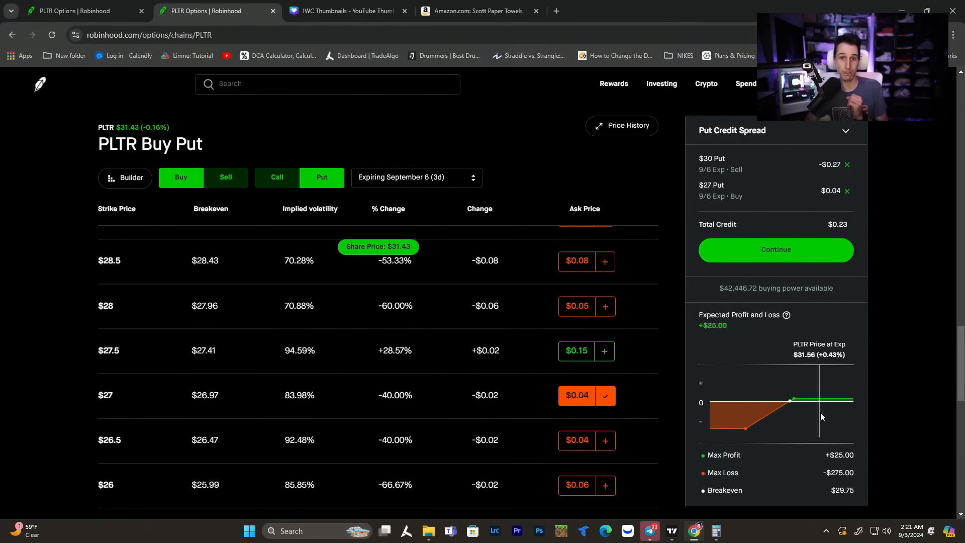
click(775, 249)
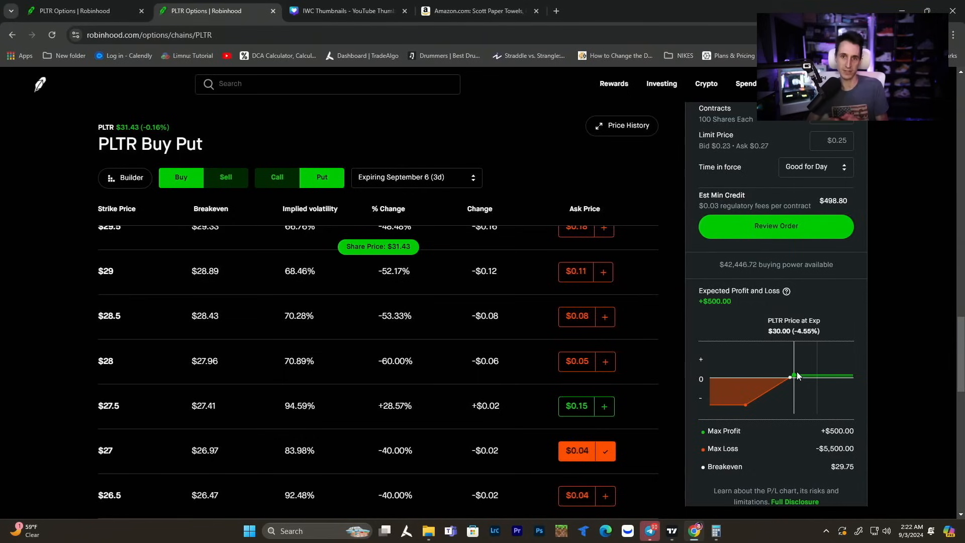
mouse_move(836, 376)
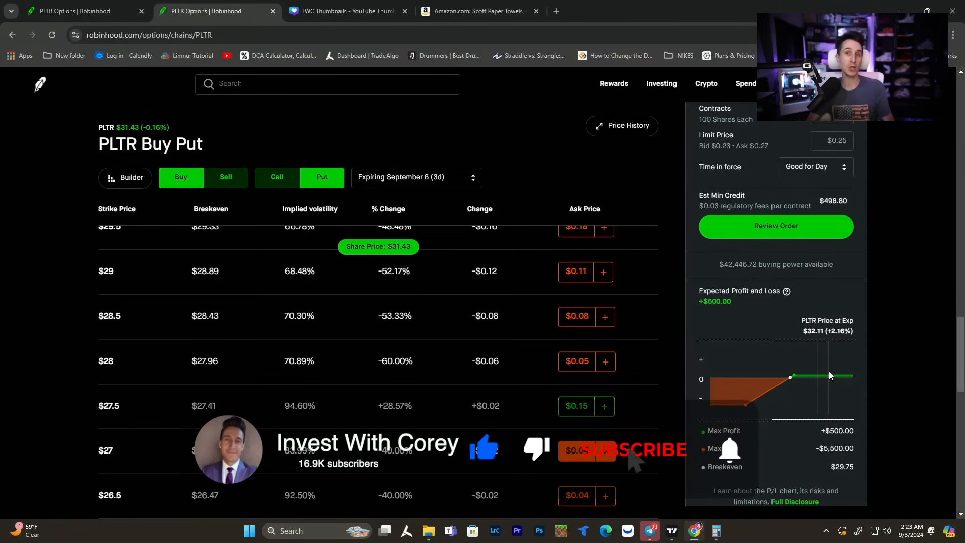
click(576, 450)
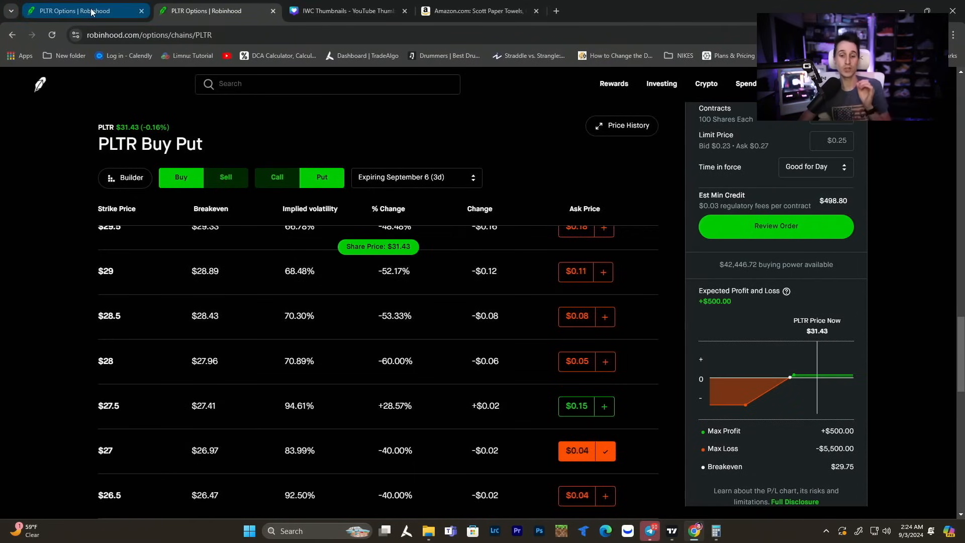
Buy $32.50 and $31.50 puts, sell two $32 puts at $0.06 limit, and continue
click(40, 84)
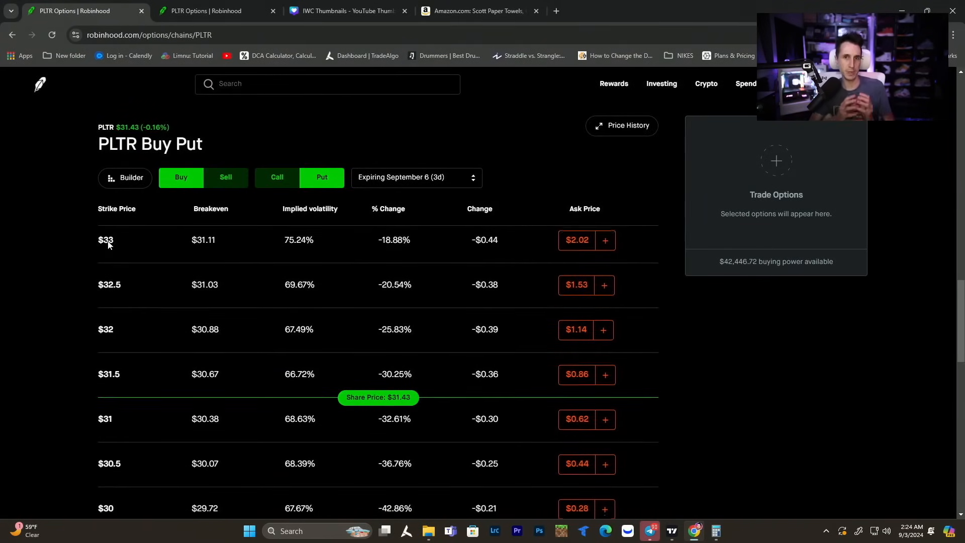
scroll(down, 3)
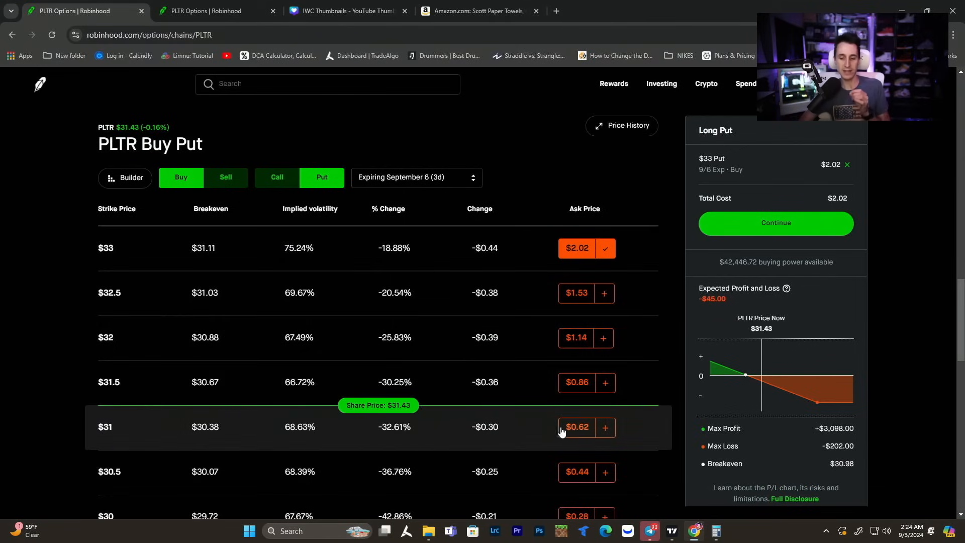
click(603, 427)
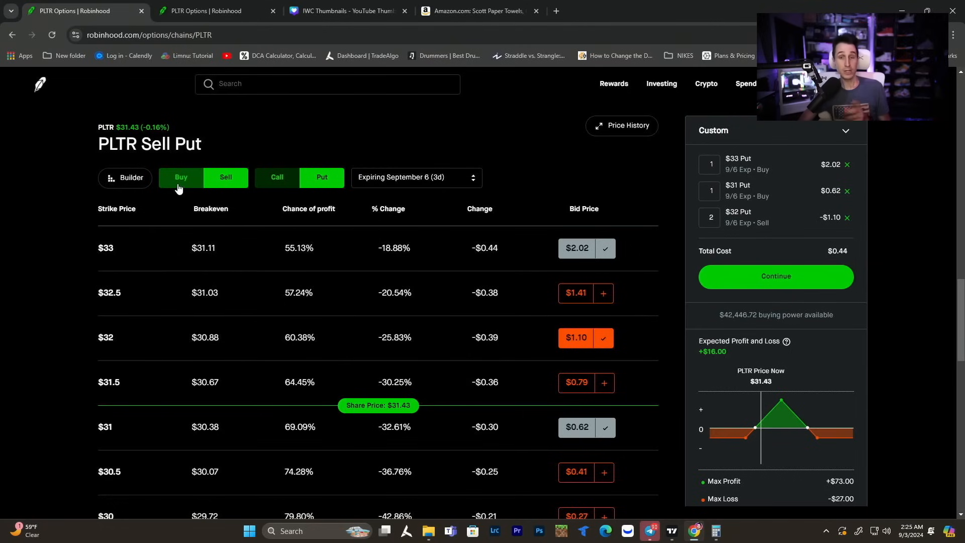
click(181, 177)
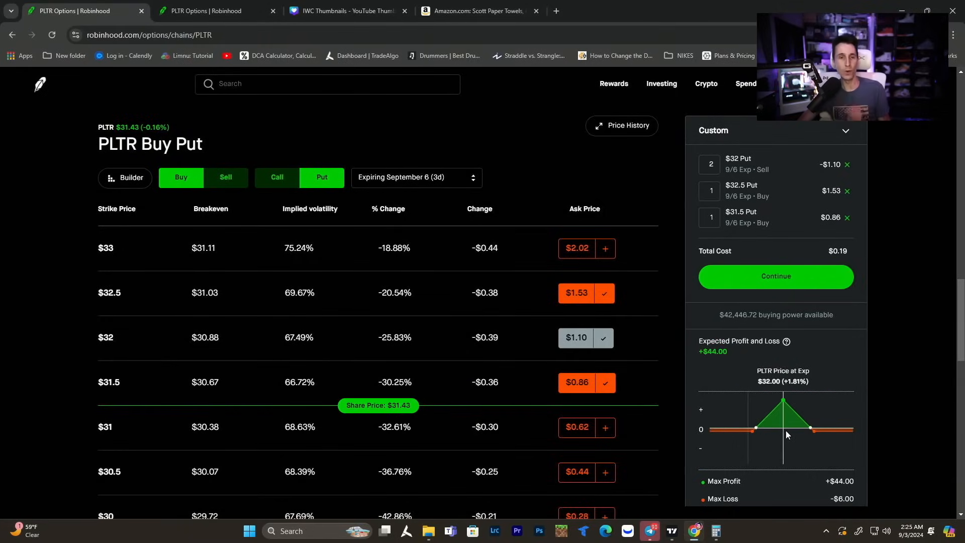
click(775, 275)
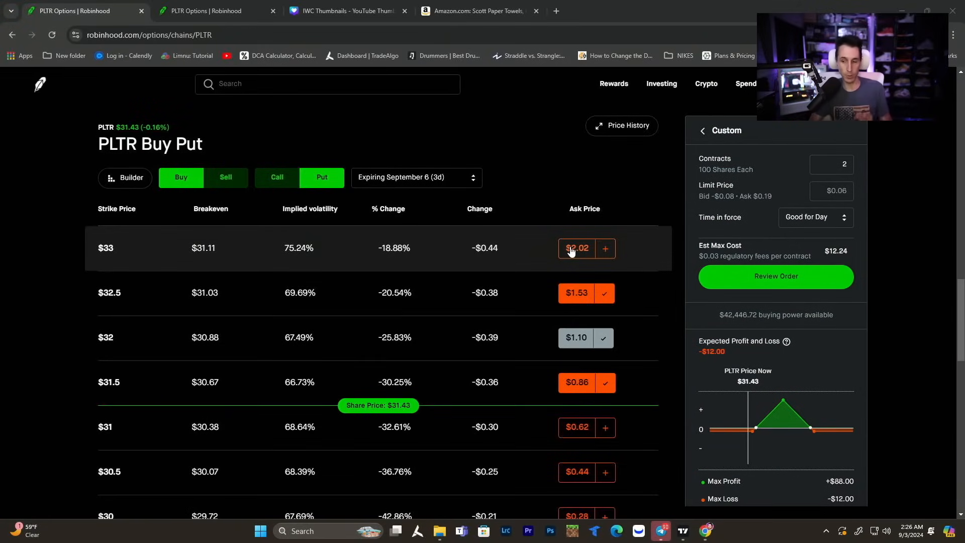
Raise the put butterfly to 20 contracts ($880 max profit), then clear the staged legs
click(830, 165)
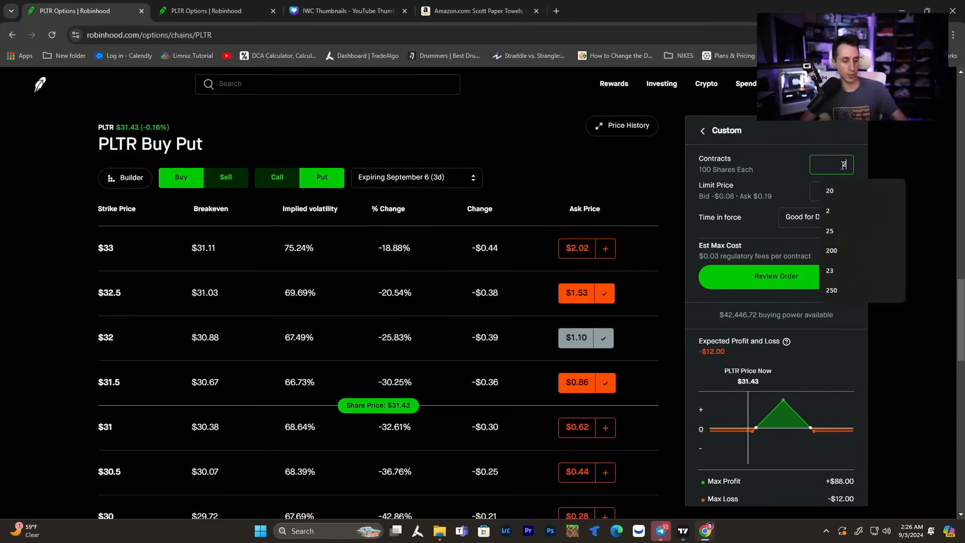
click(829, 193)
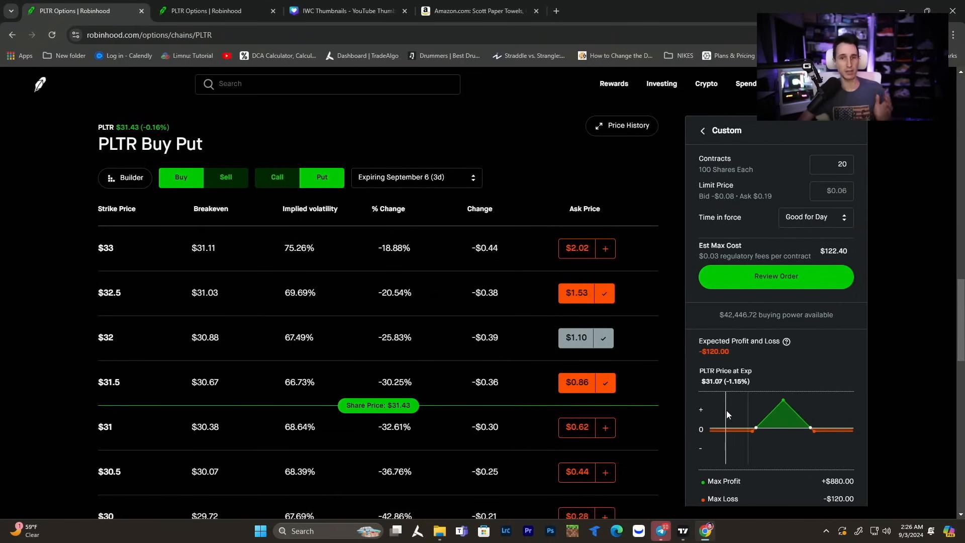
mouse_move(784, 411)
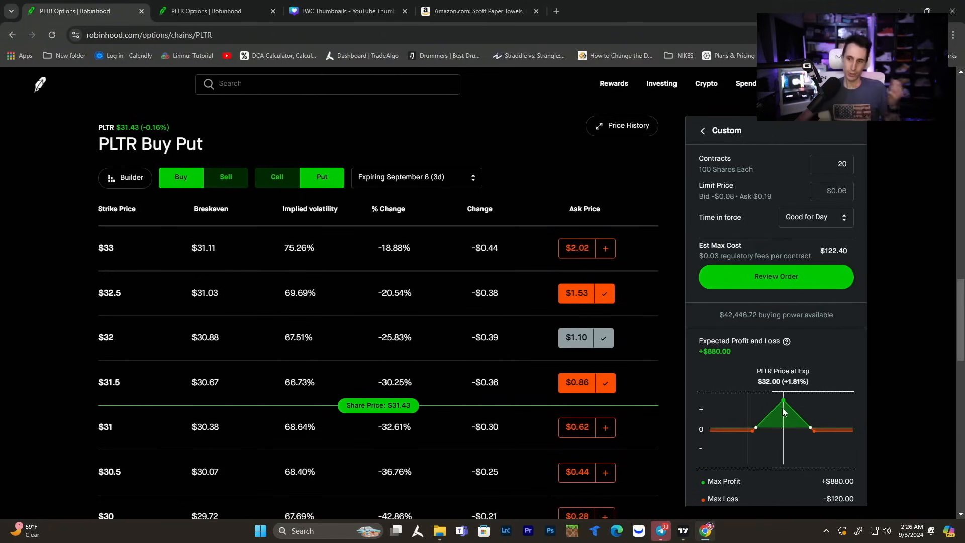
click(831, 164)
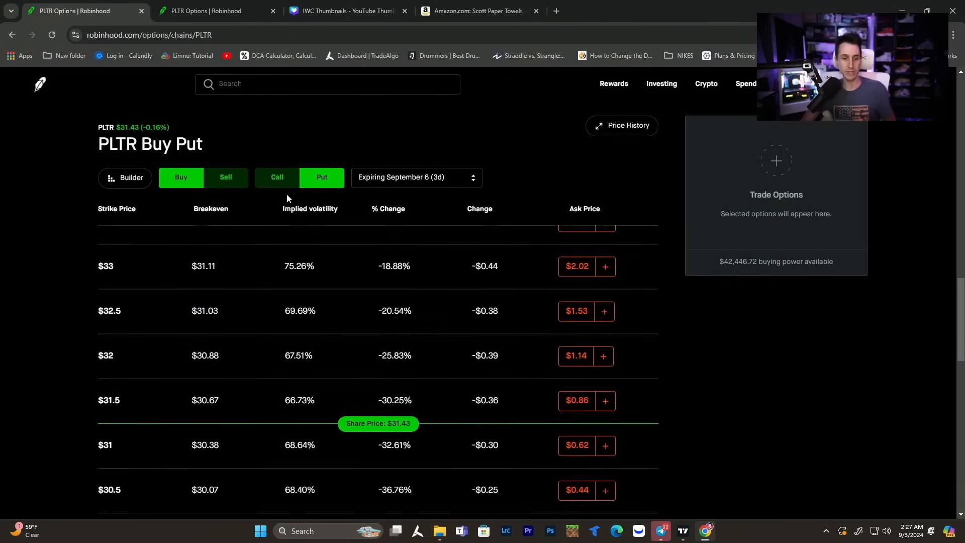
Stage a butterfly buying $31 and $30 puts and selling two $30.5 puts for $0.08
click(225, 177)
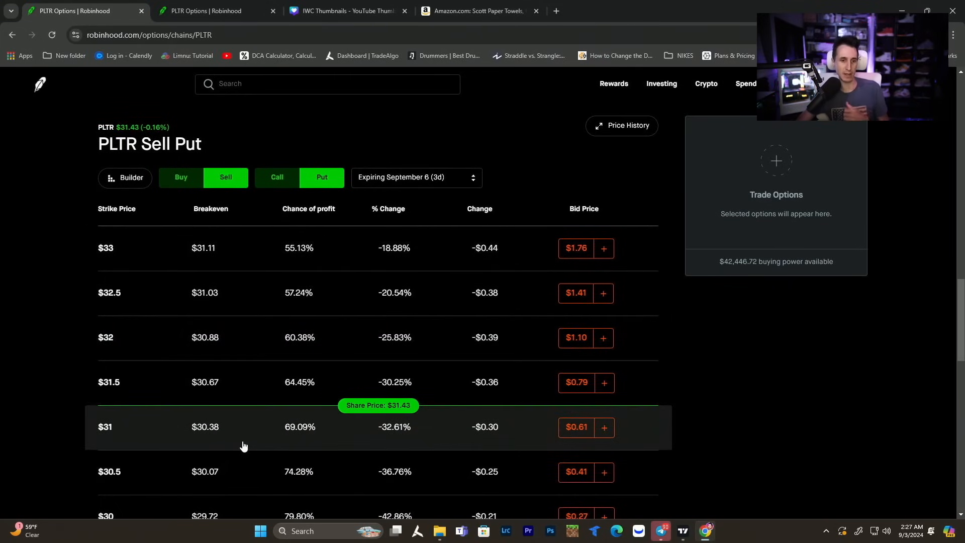
scroll(down, 3)
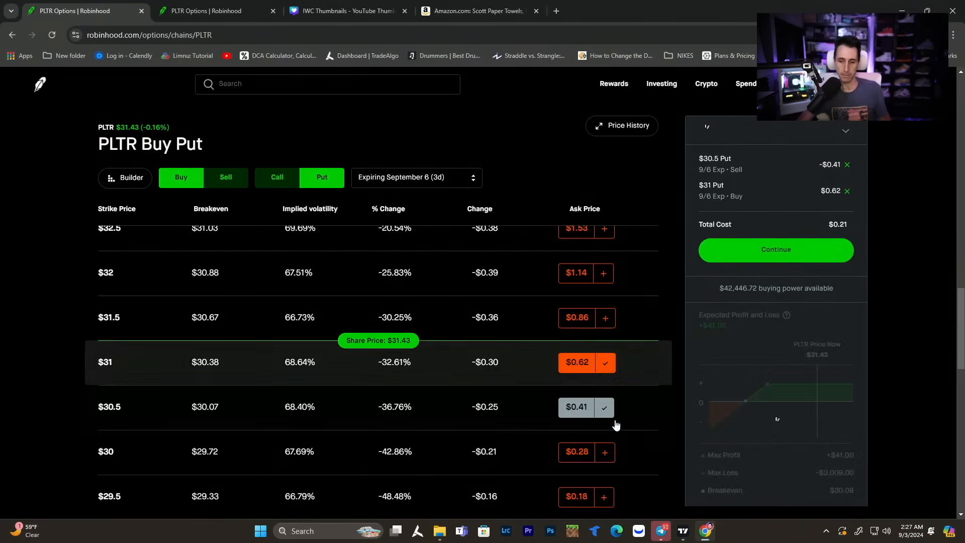
click(603, 451)
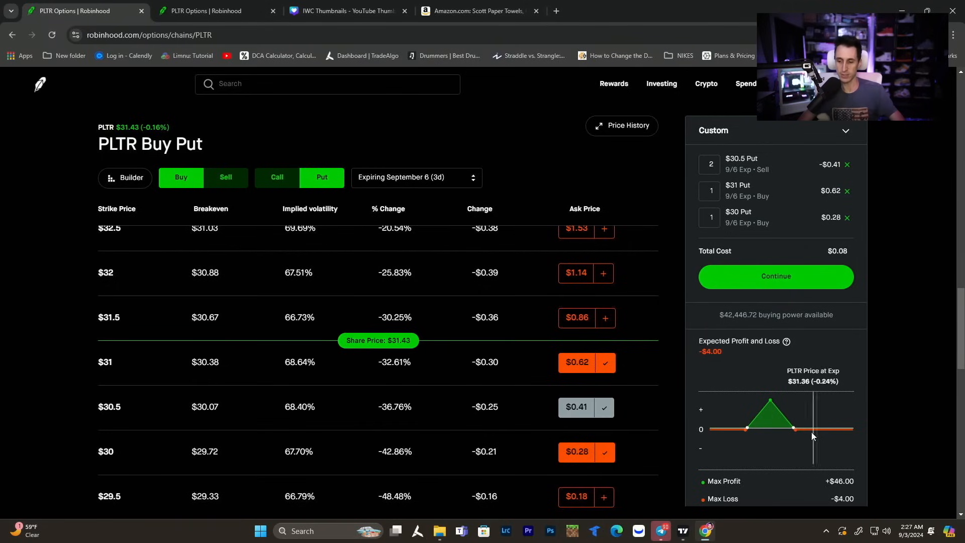
mouse_move(780, 437)
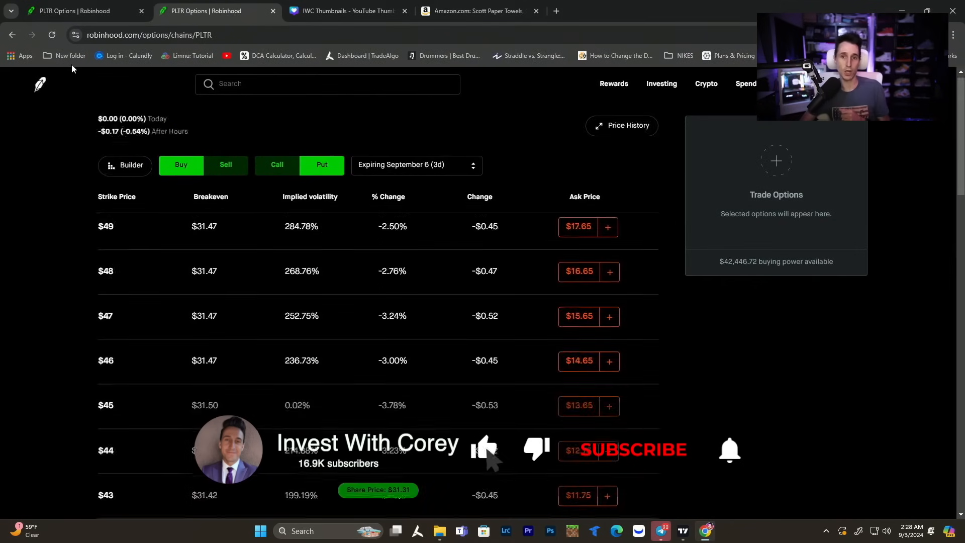
Stage a sell $32.5 / buy $35.5 call spread at 20 contracts for $798.80 credit
click(322, 165)
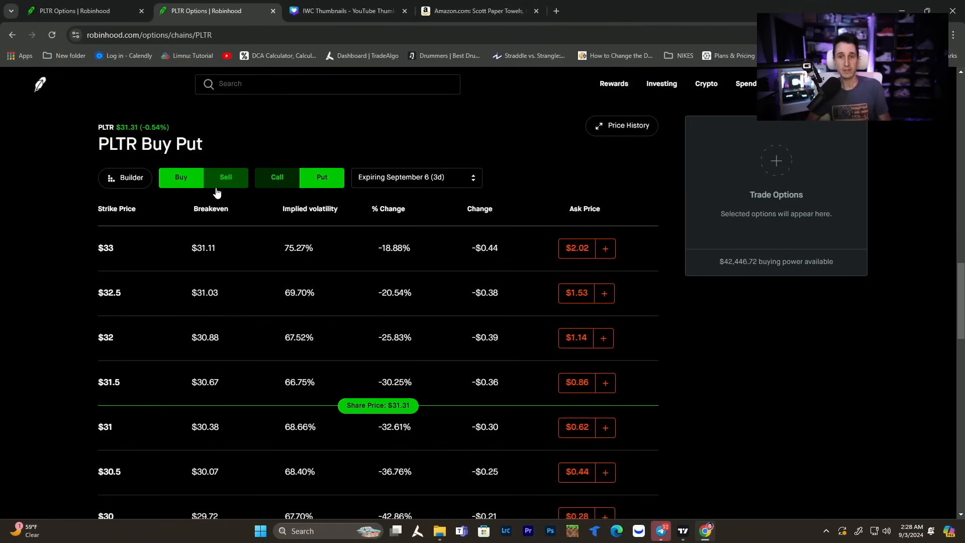
click(225, 178)
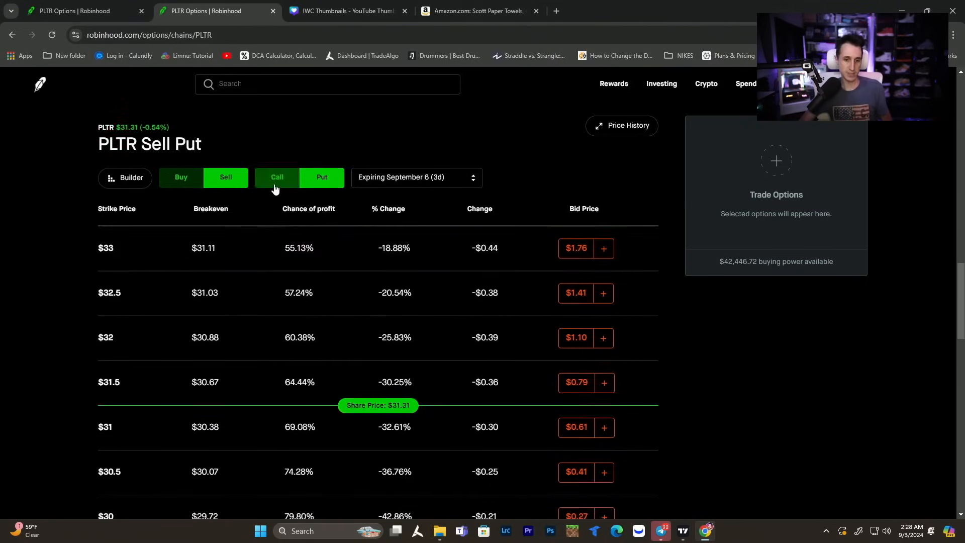
click(276, 177)
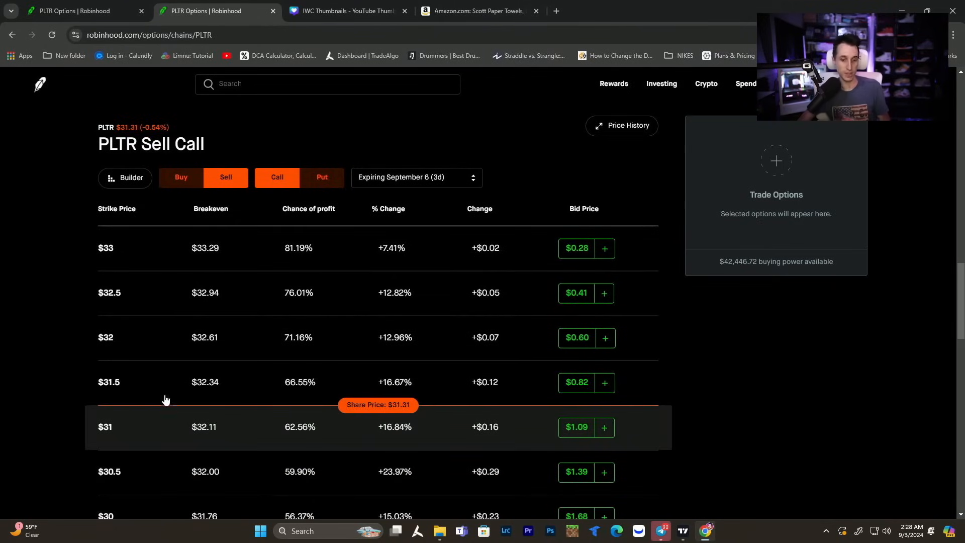
click(576, 292)
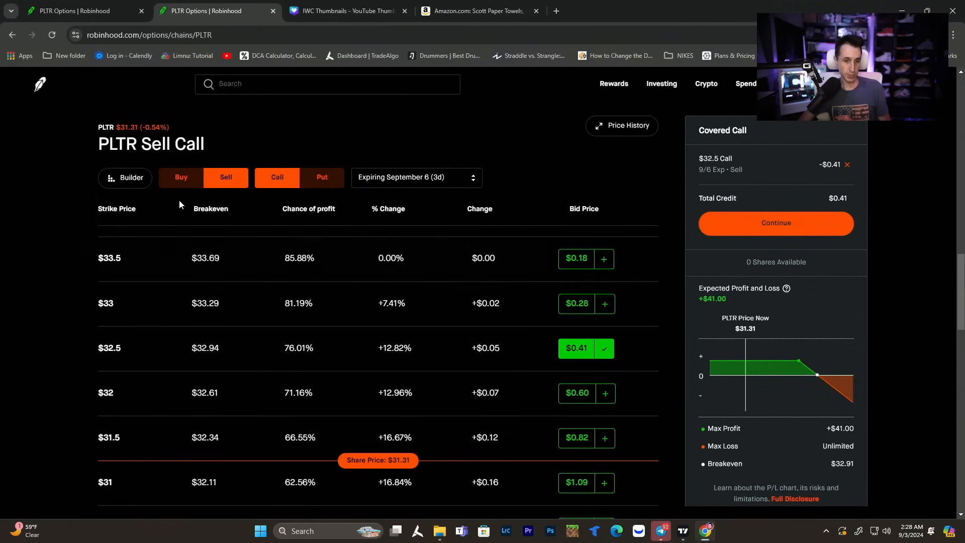
click(181, 178)
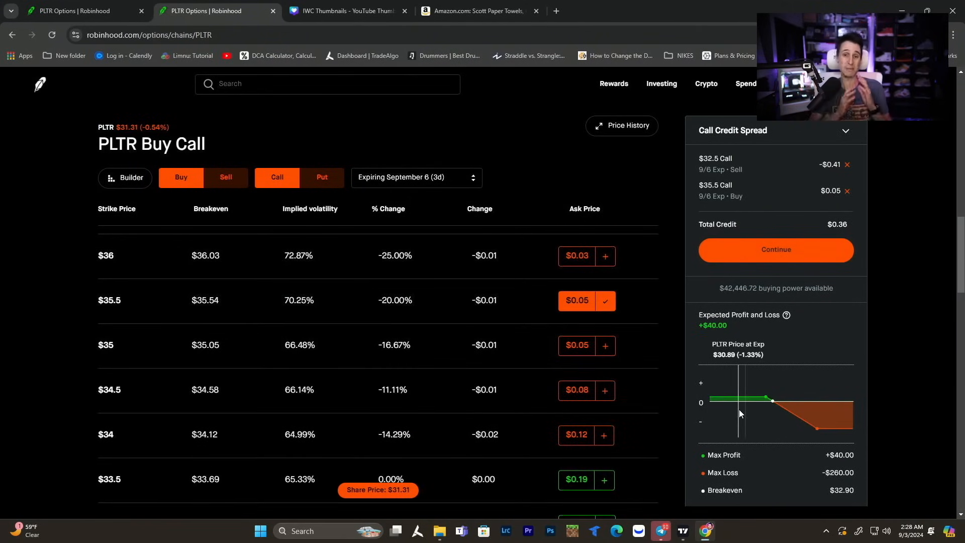
click(775, 253)
text(20)
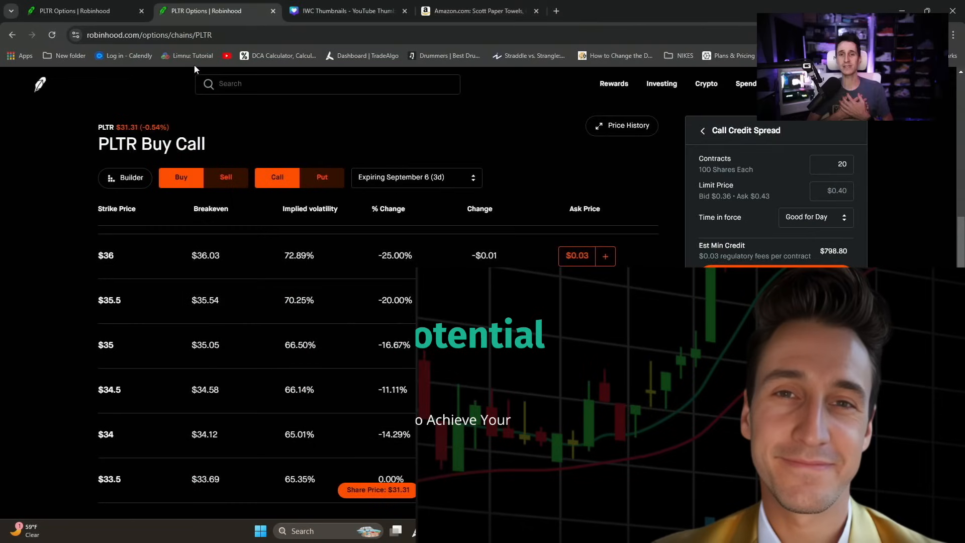
click(576, 301)
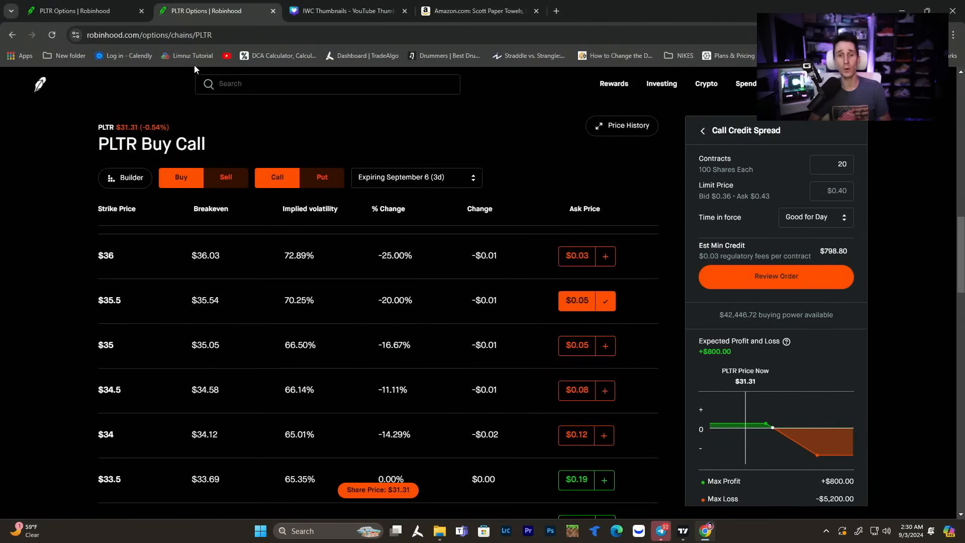